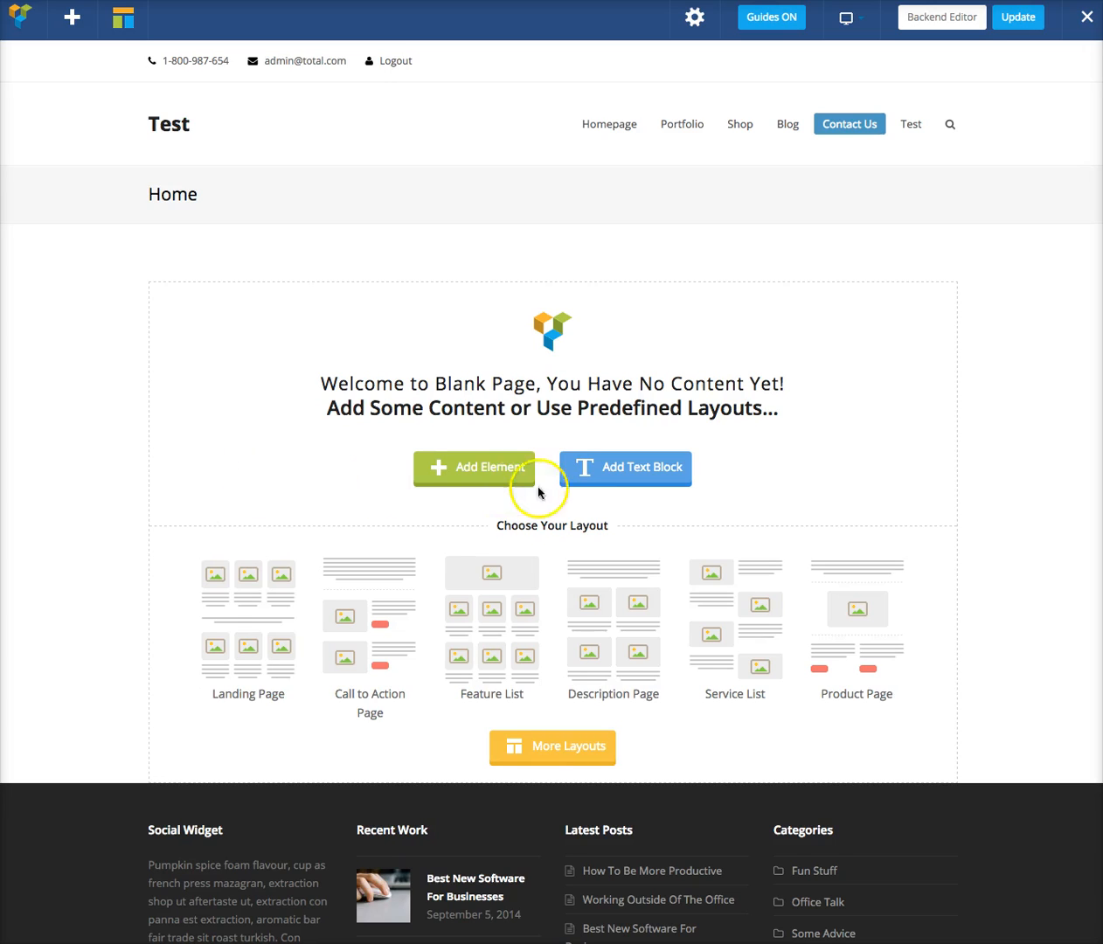
- Add a row to the blank page and split it into three columns
click(473, 467)
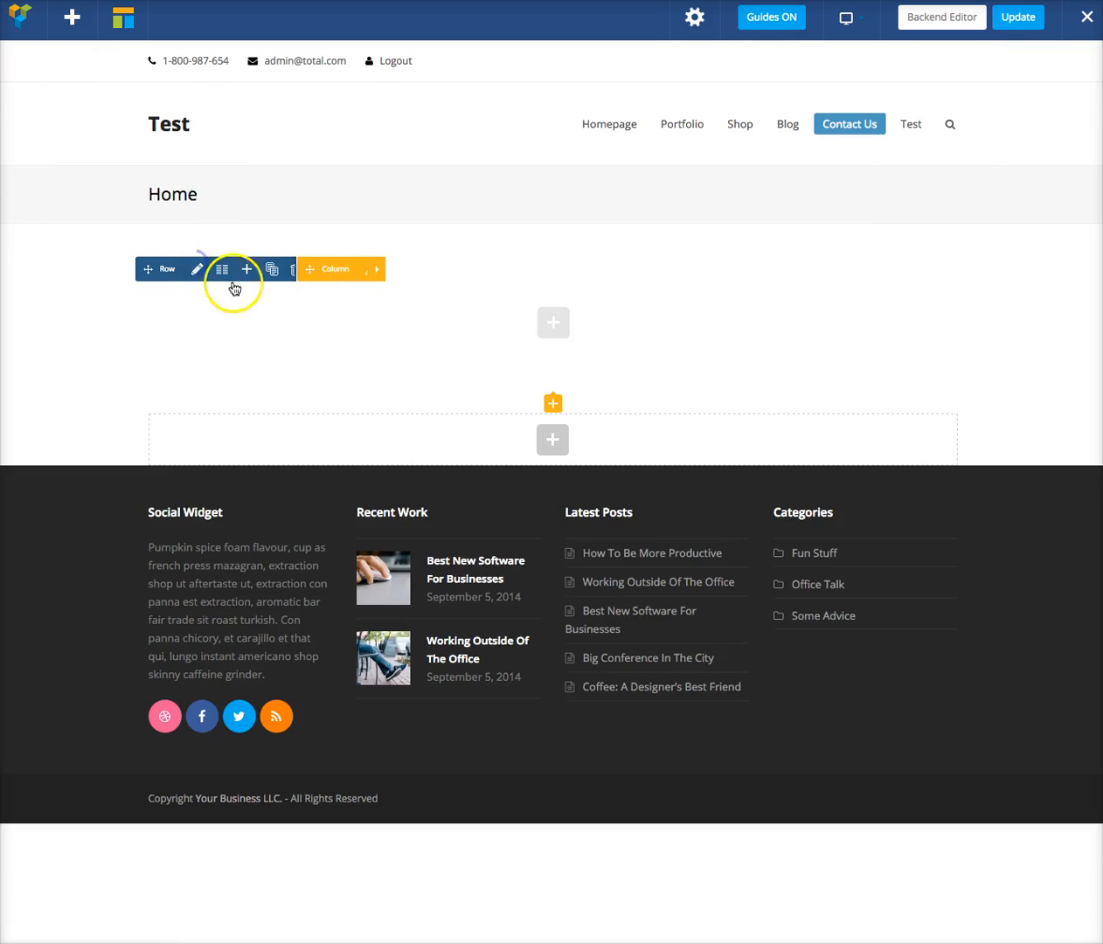
click(222, 268)
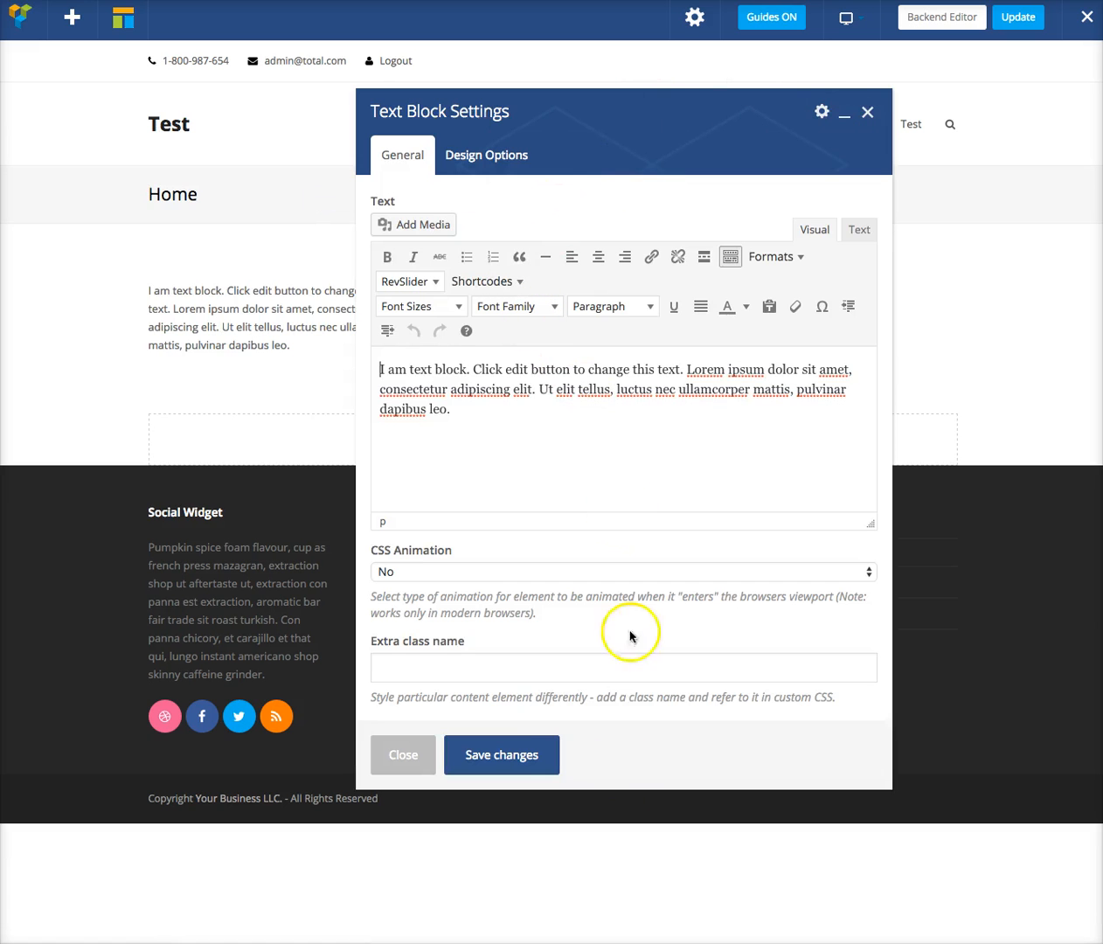
- Close the text block settings and duplicate the placeholder text block twice
click(403, 754)
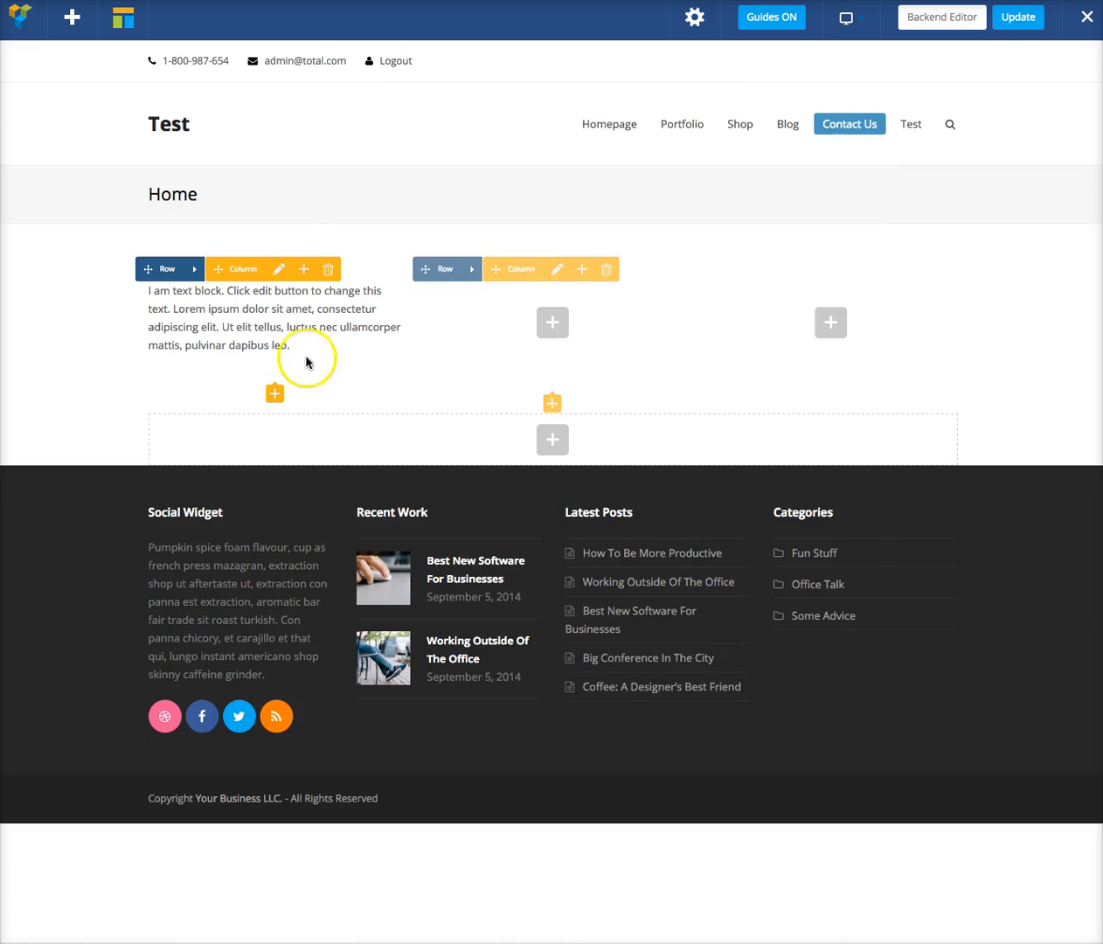
click(310, 317)
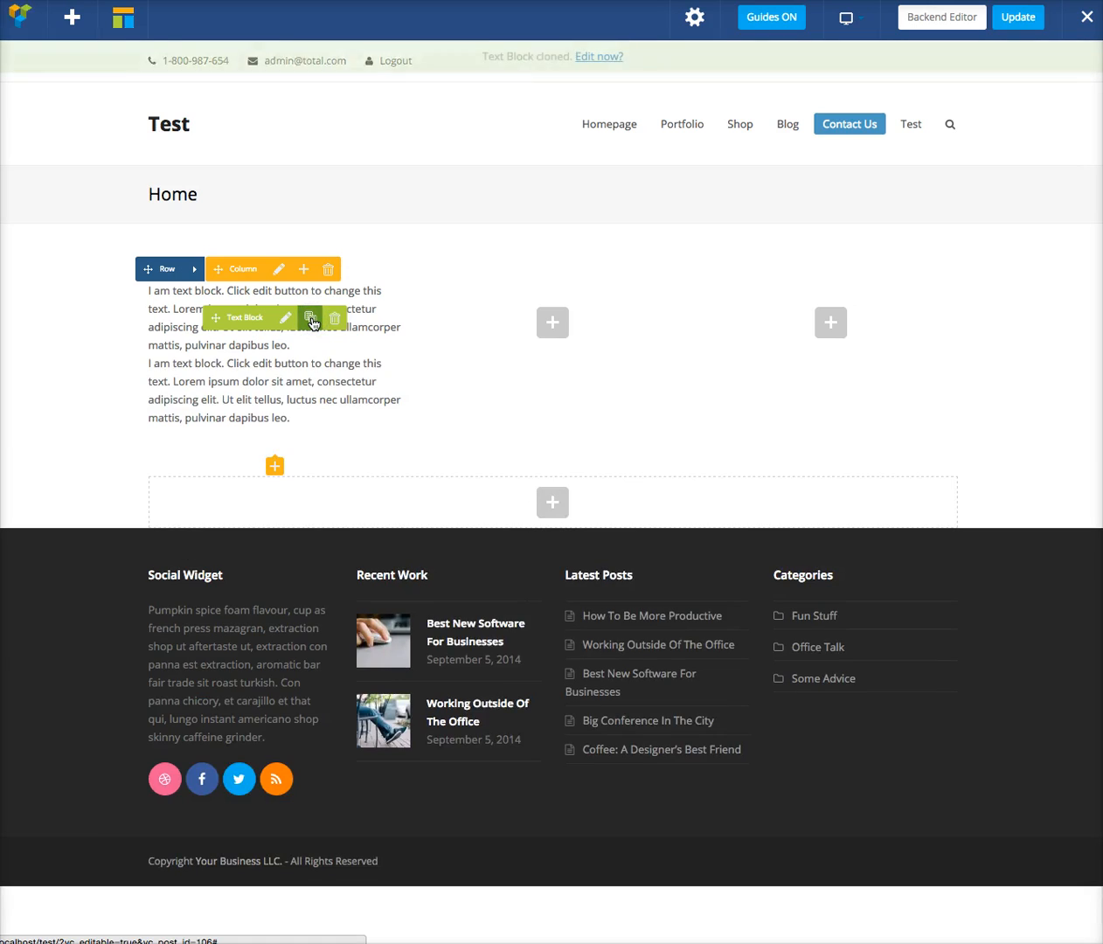
click(310, 317)
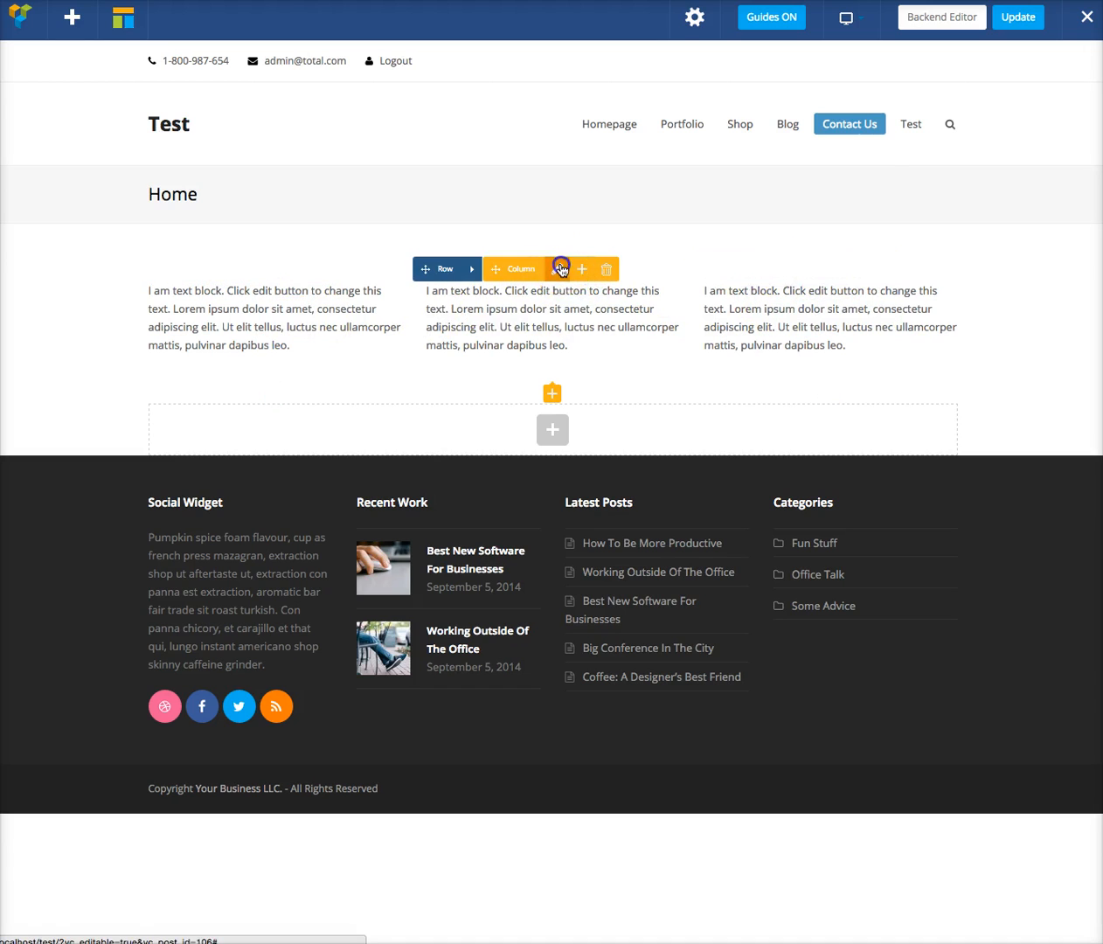
click(560, 268)
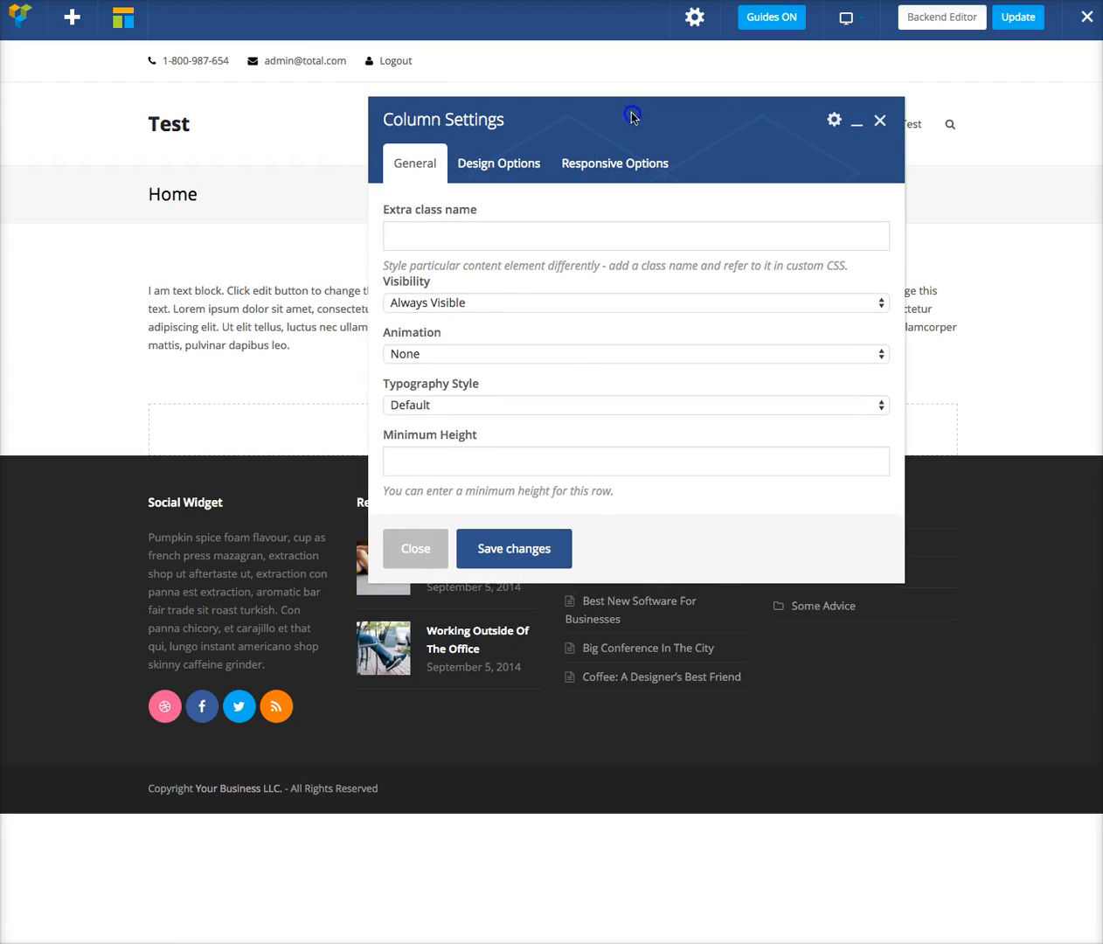
click(498, 164)
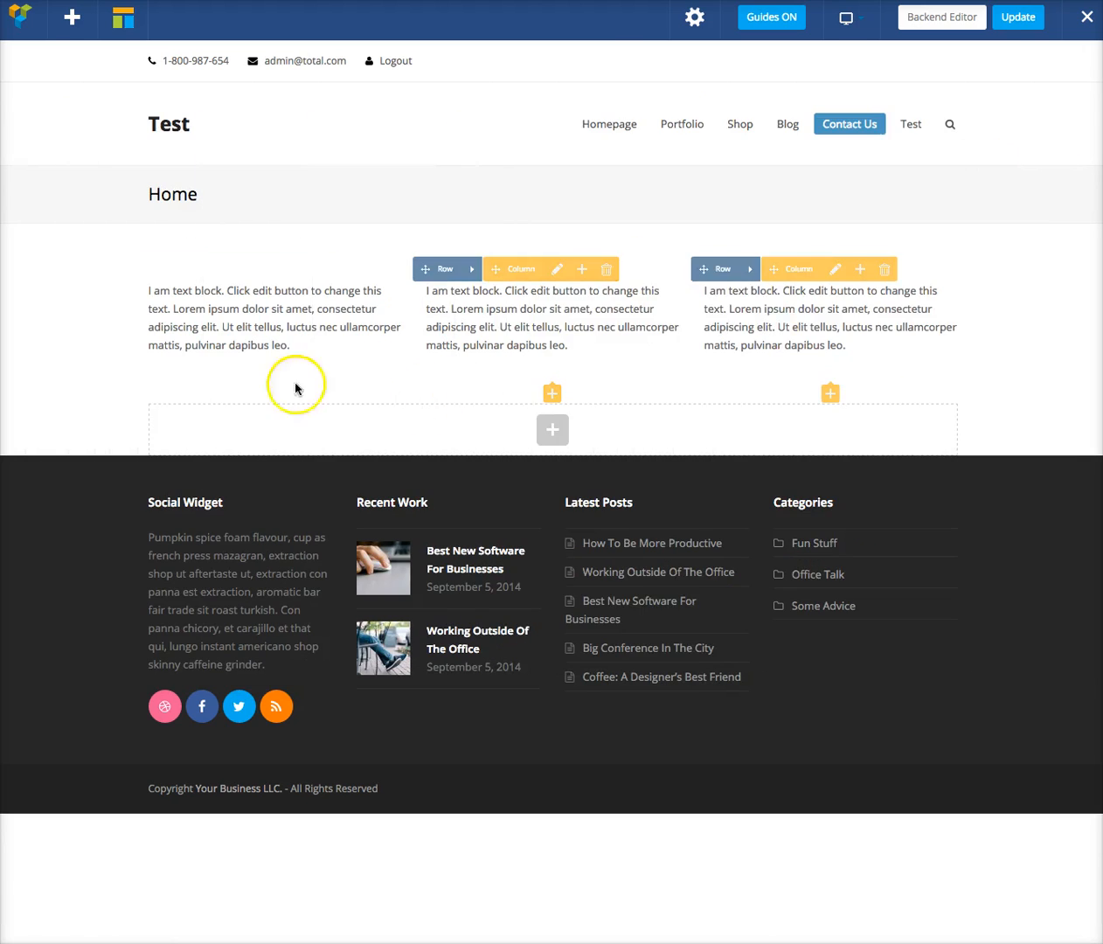
- Give the first column a black border, width 1 on every side, and save
click(557, 268)
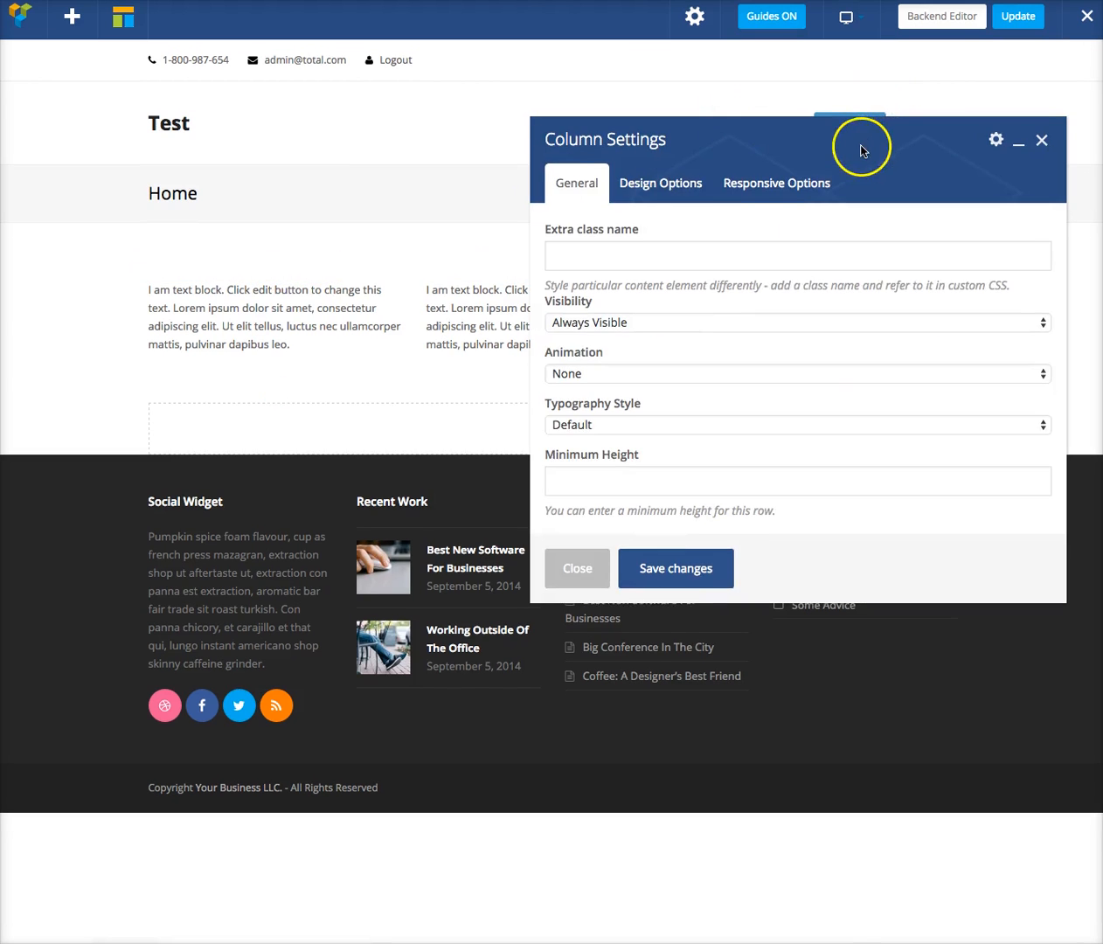
click(660, 183)
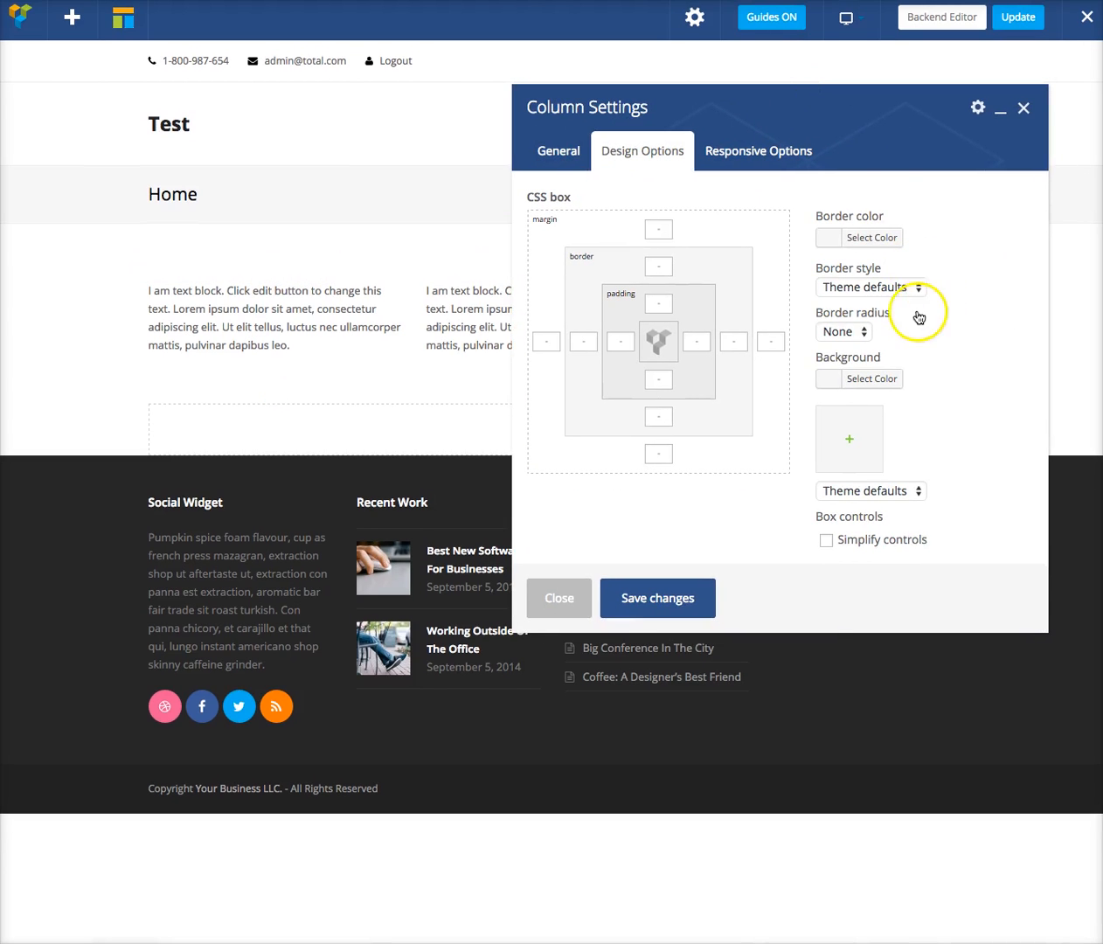
click(859, 237)
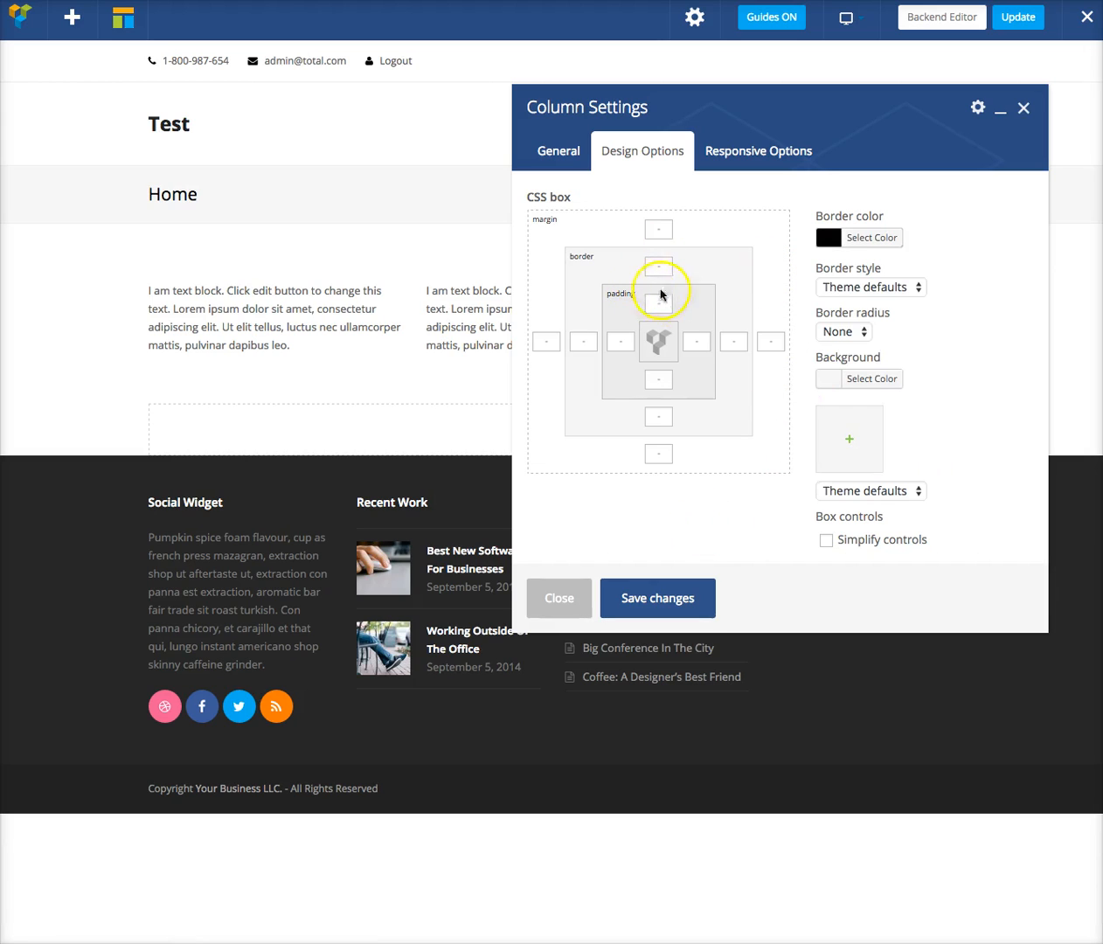
click(659, 267)
text(1)
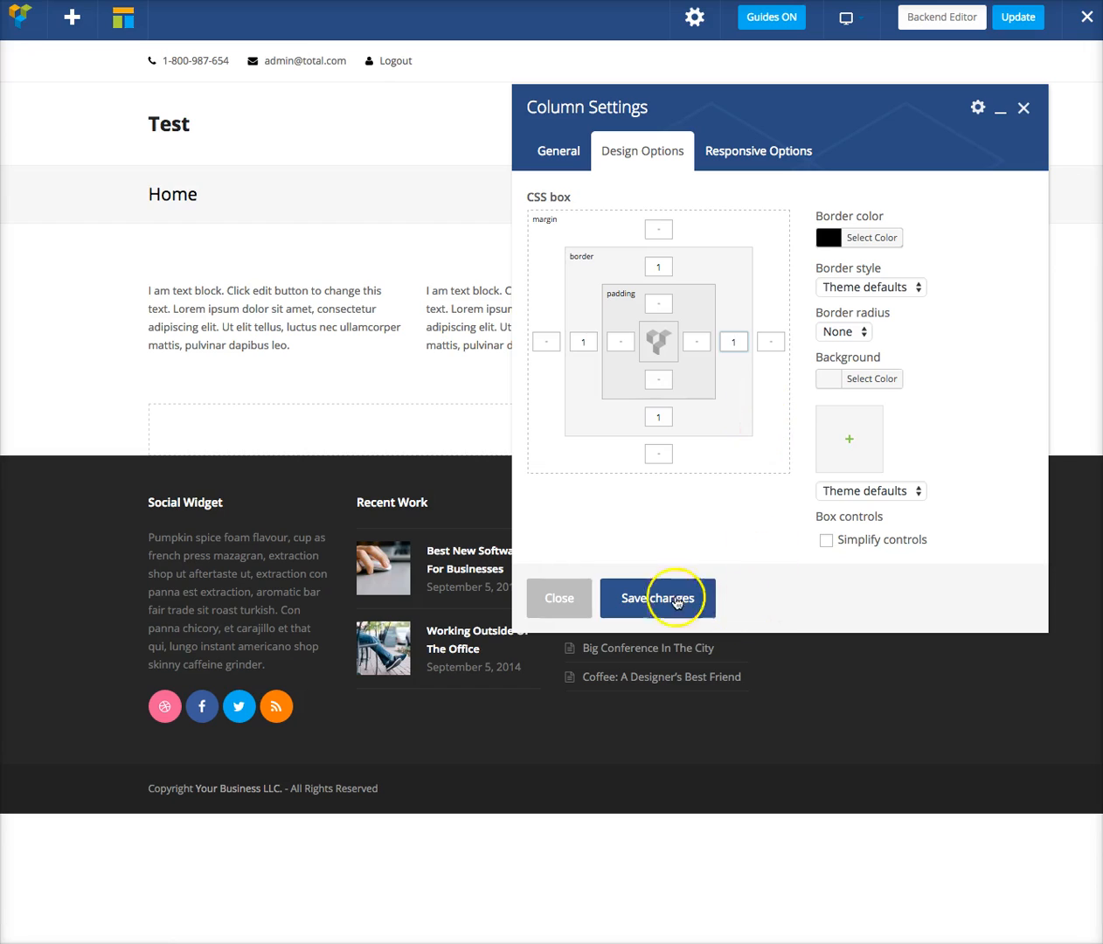
click(657, 598)
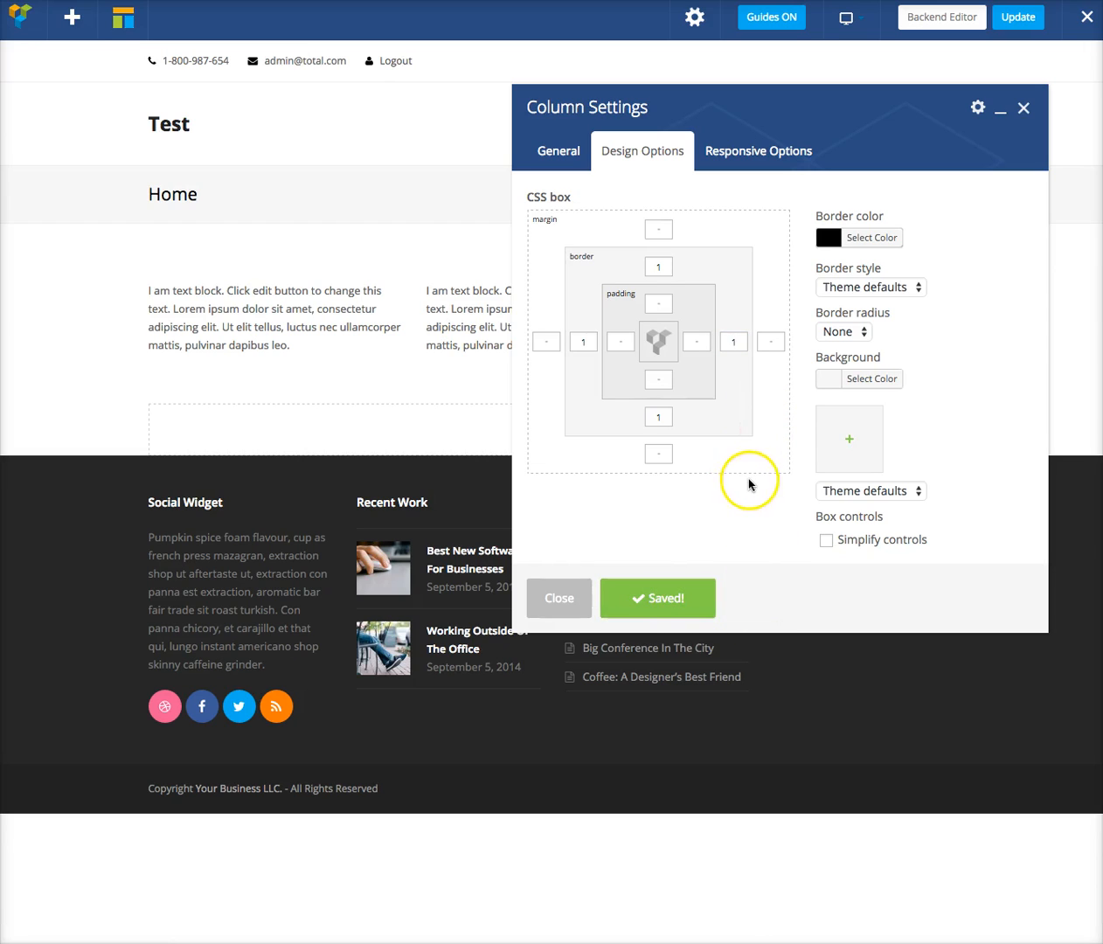
click(868, 286)
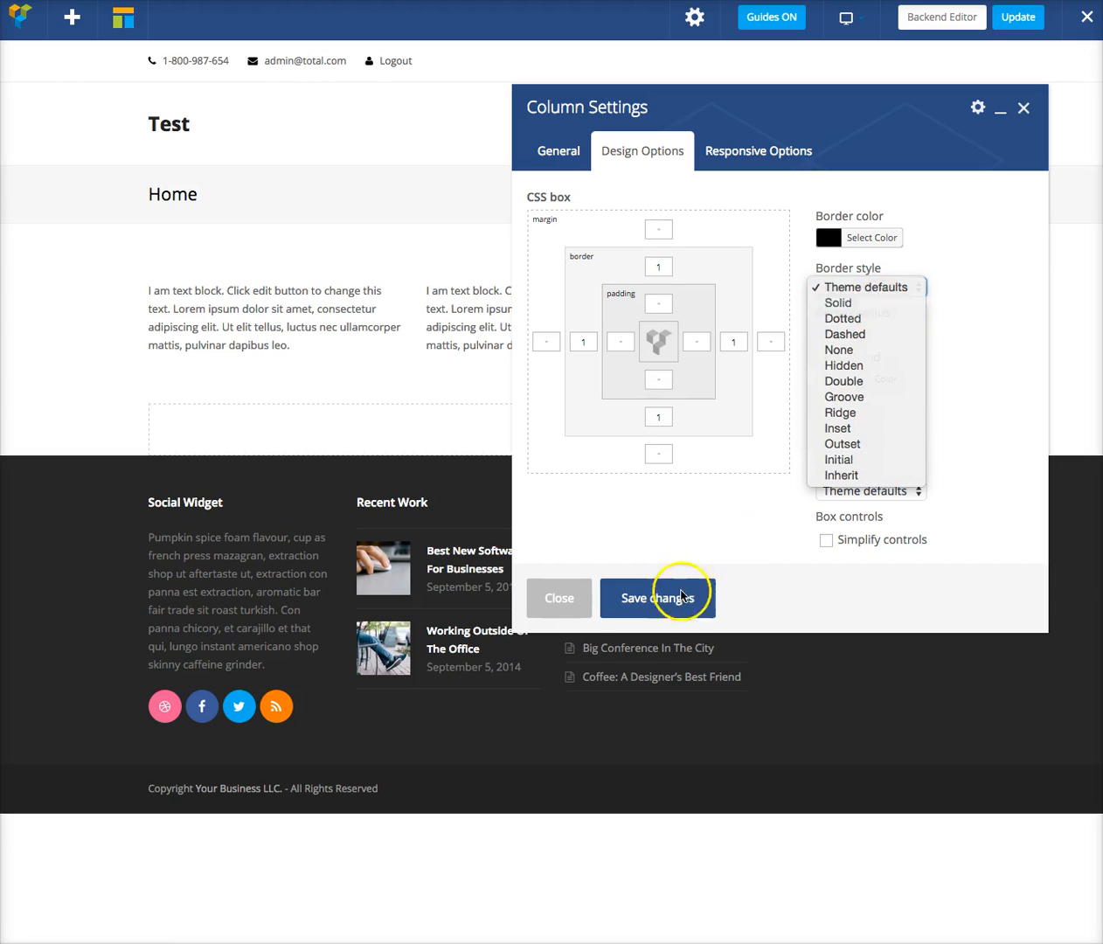
- Make the column border solid, 4 wide on the sides and 2 at top and bottom
click(657, 597)
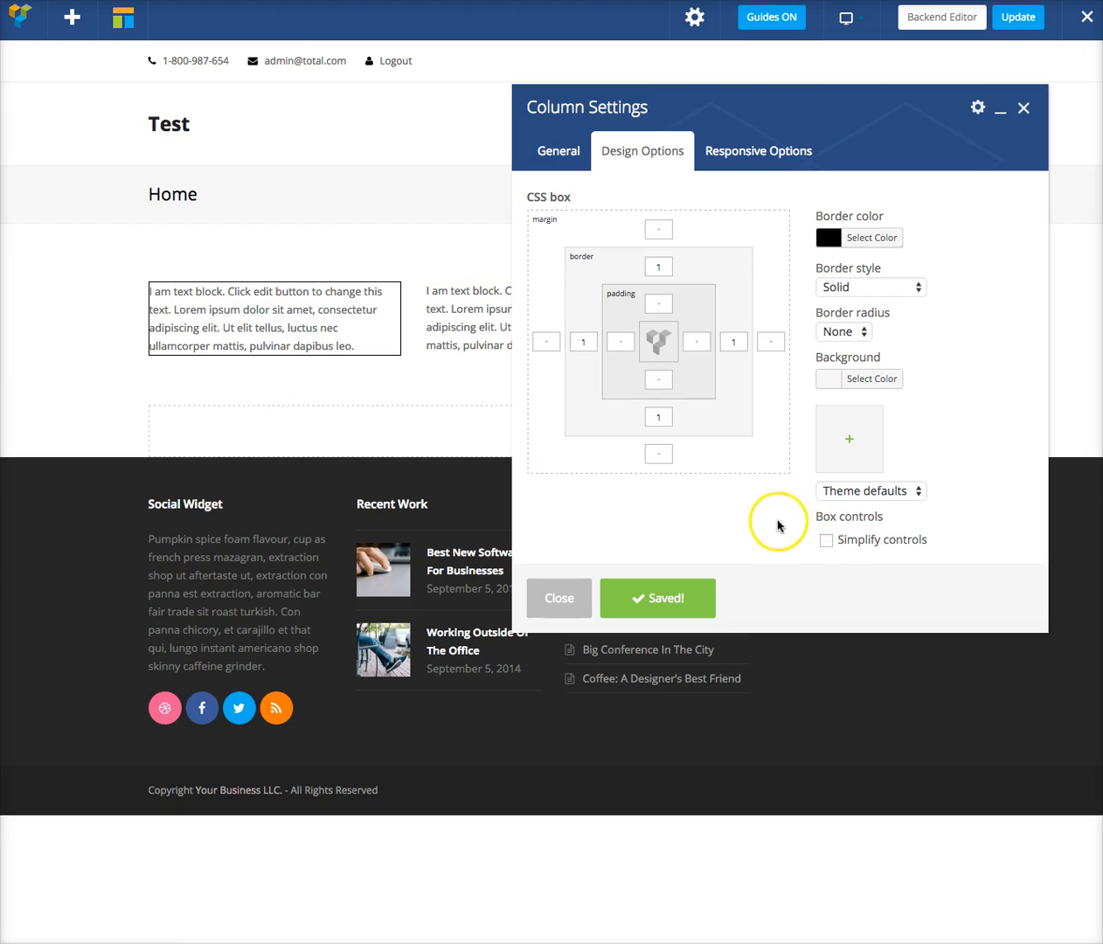
click(826, 540)
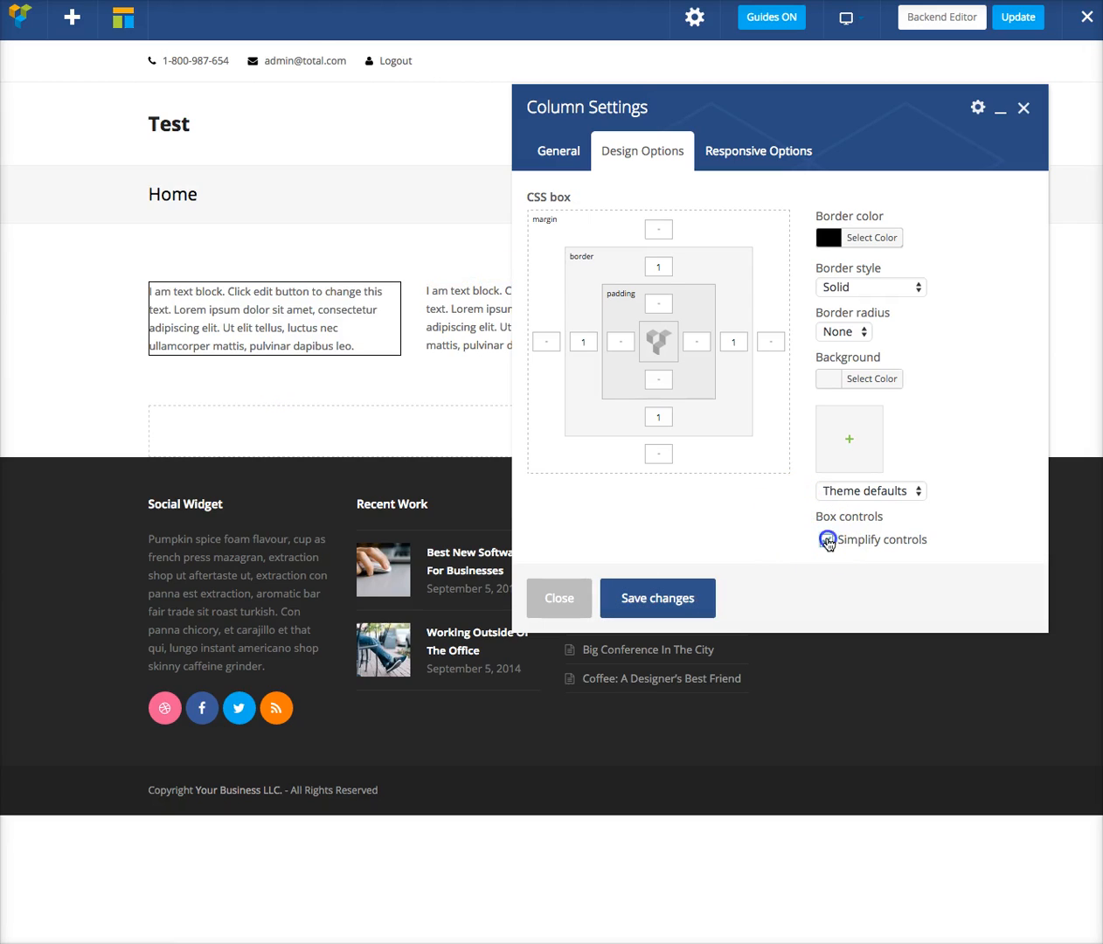
click(826, 539)
text(2)
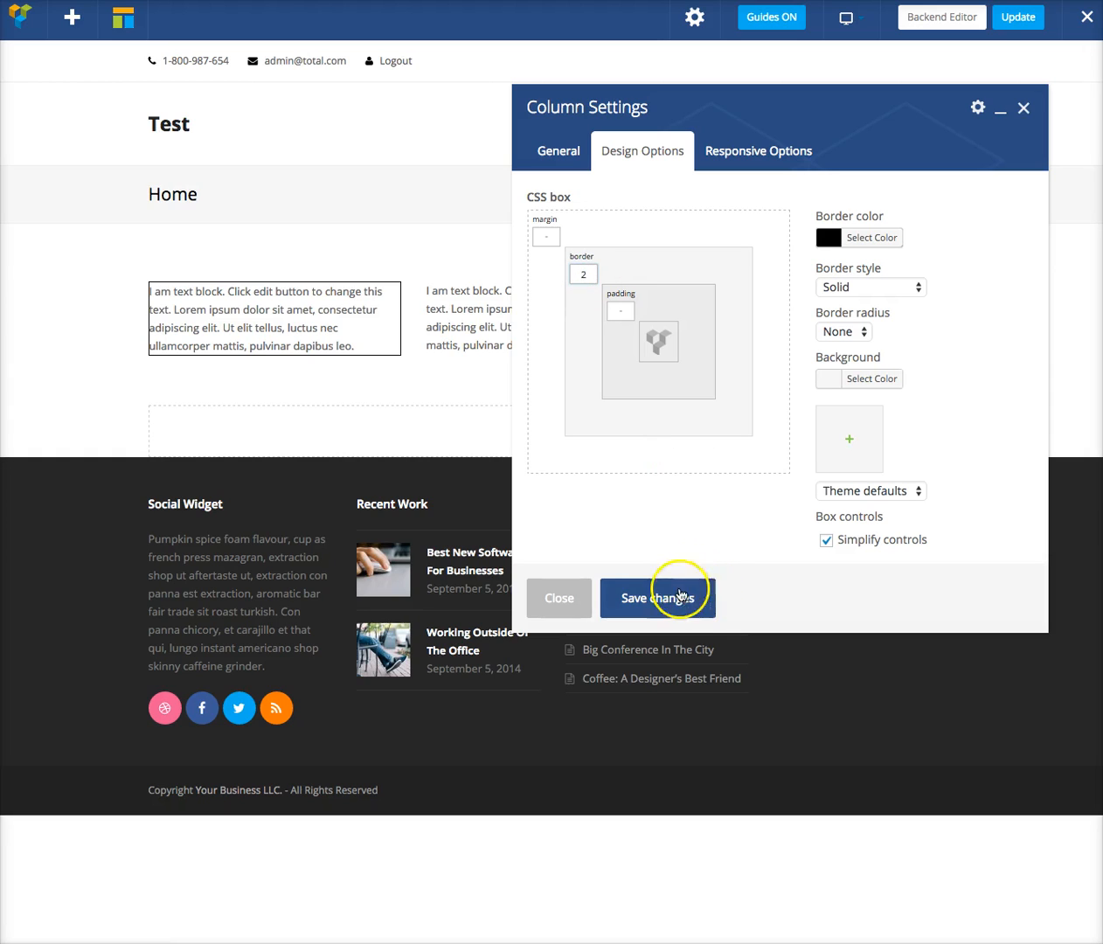
click(657, 598)
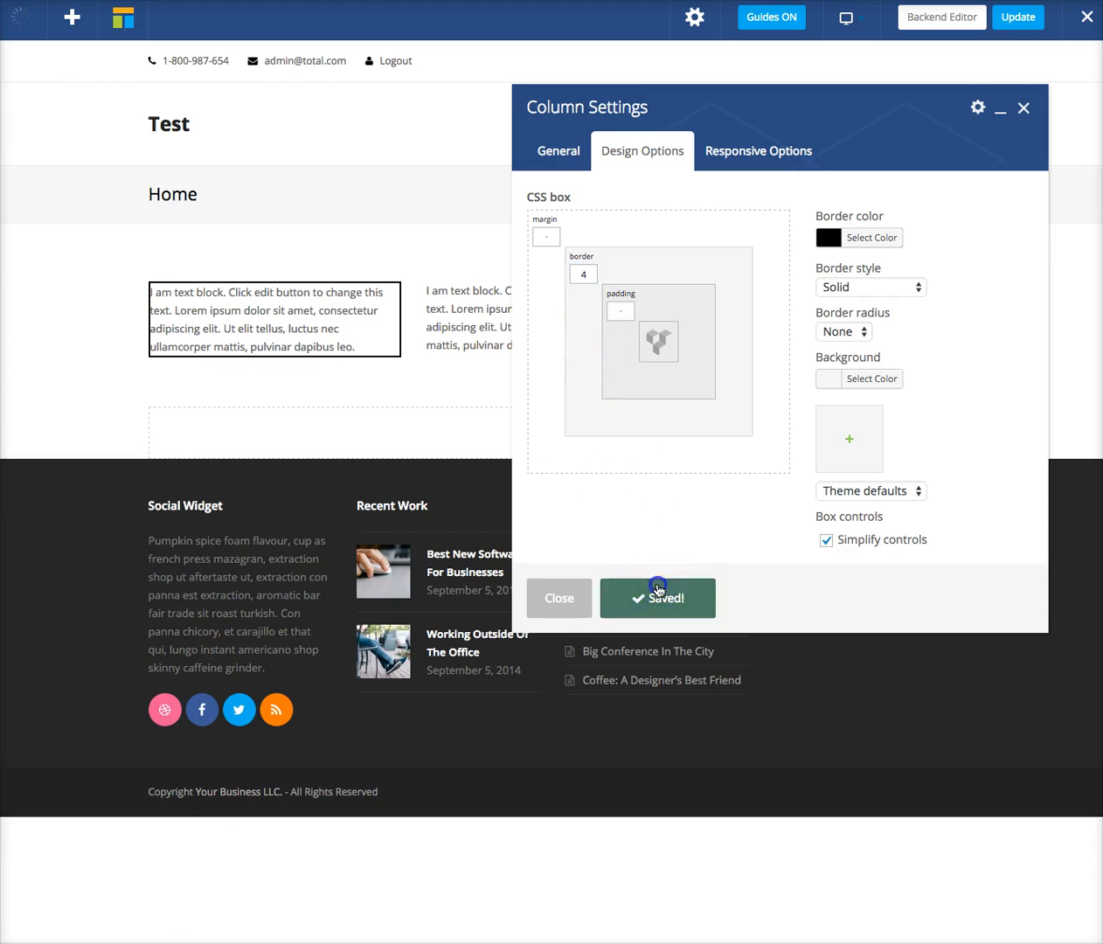
click(827, 539)
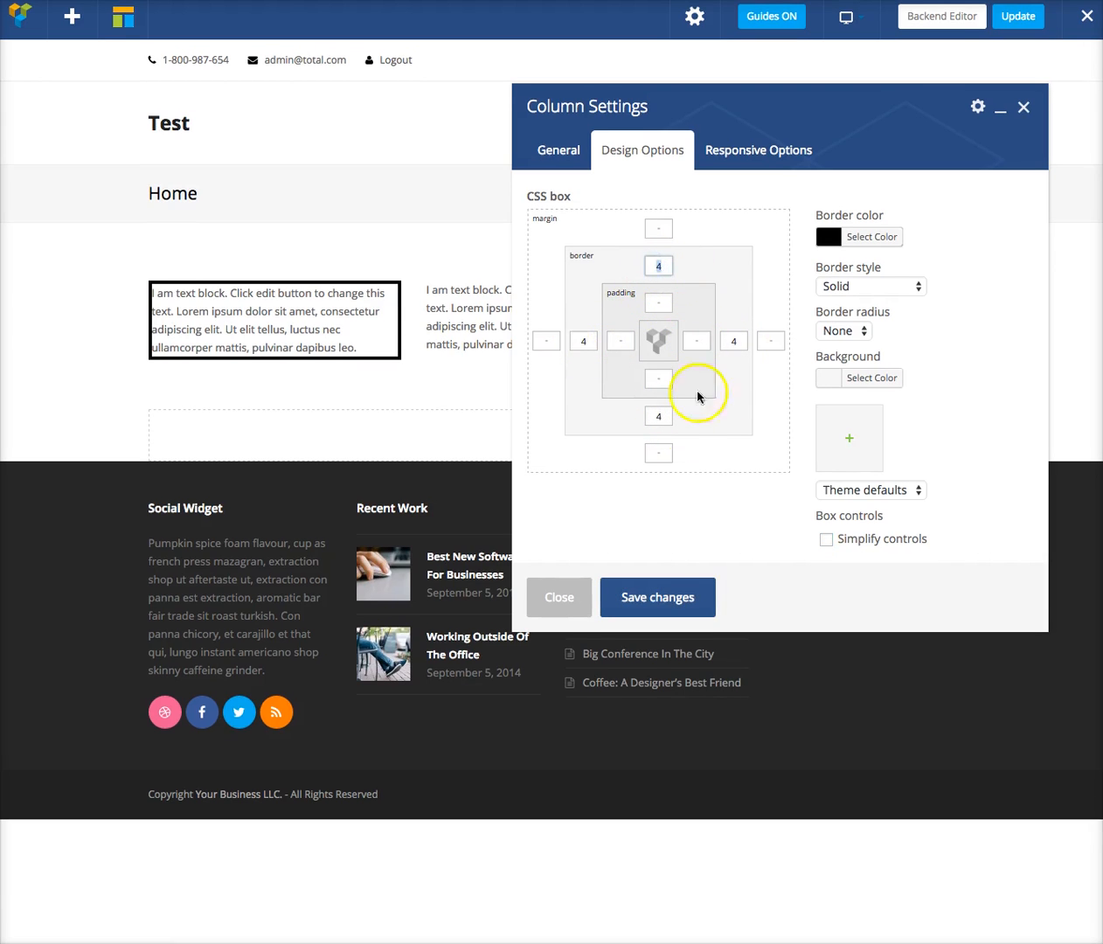
click(658, 597)
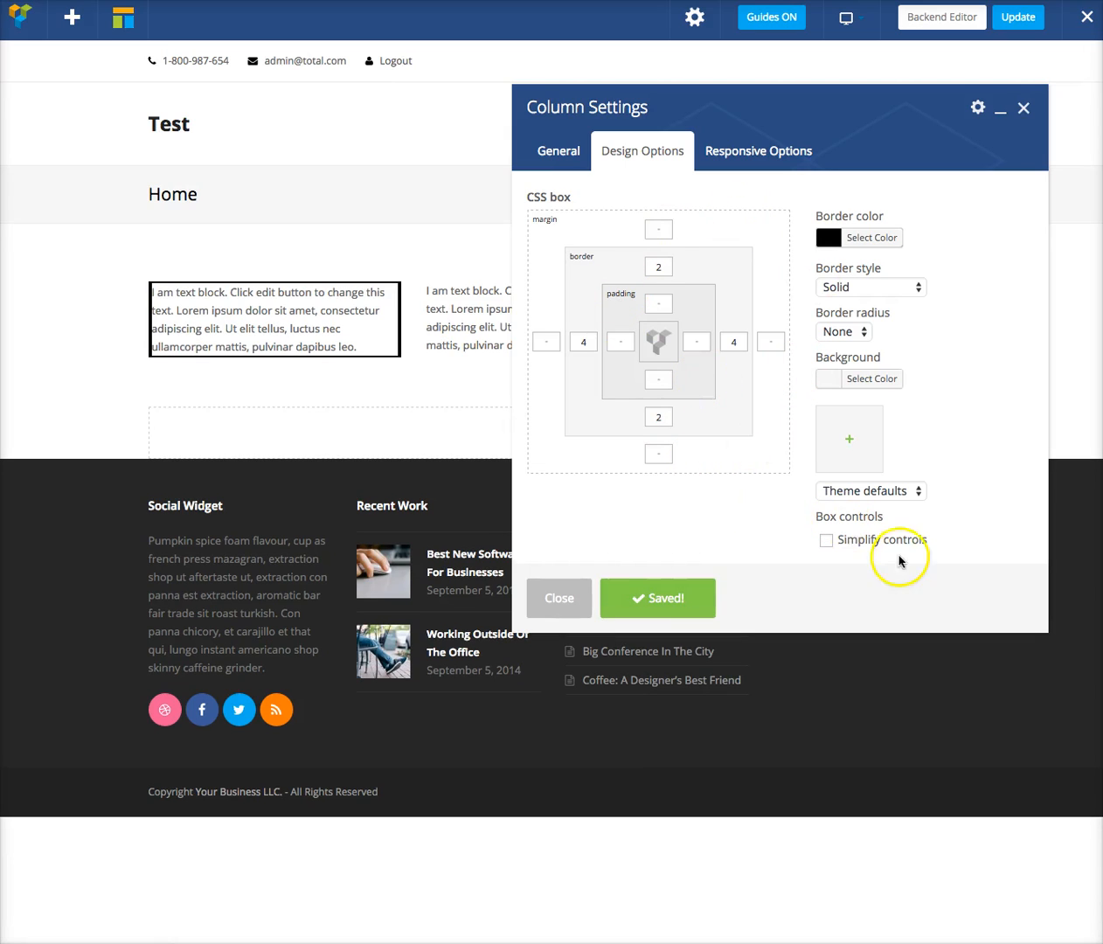
- Set a uniform border width of 4 and 20px padding on the first column, then save
click(826, 539)
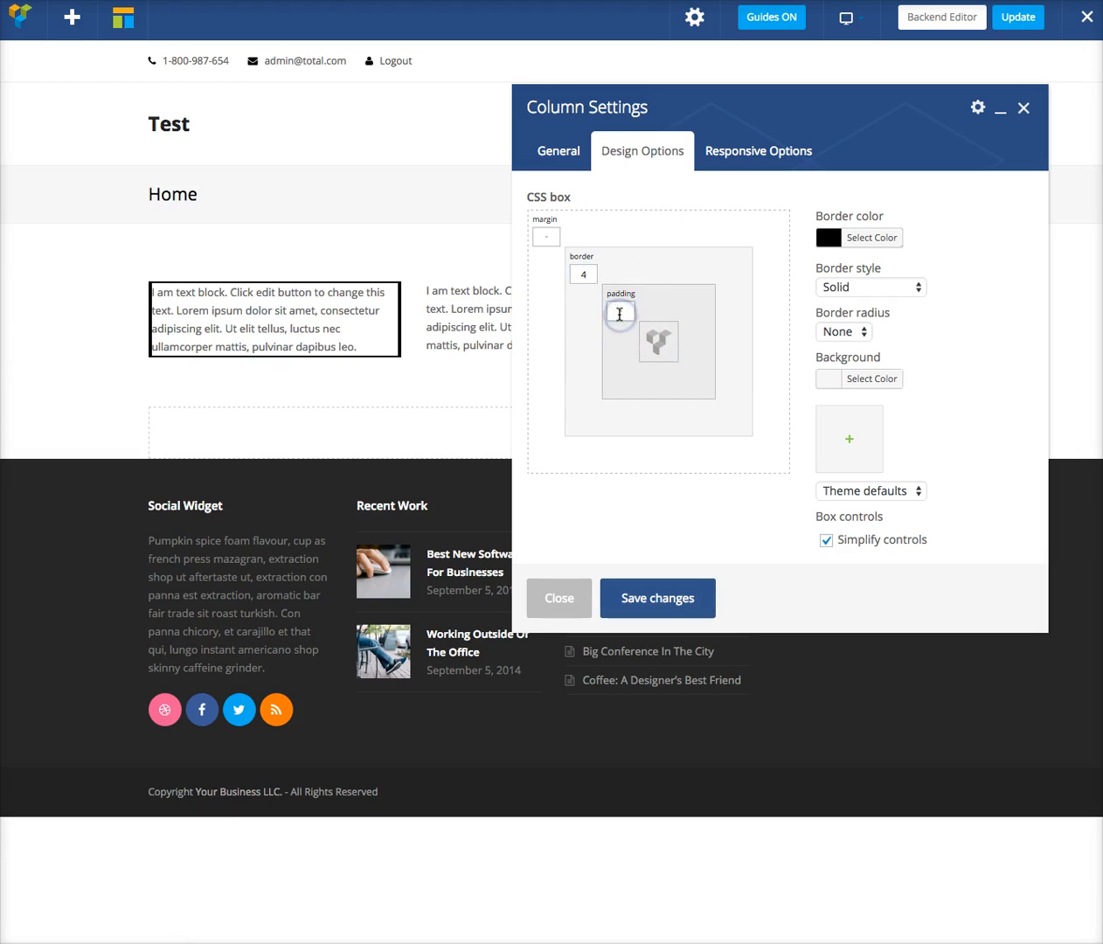
click(656, 598)
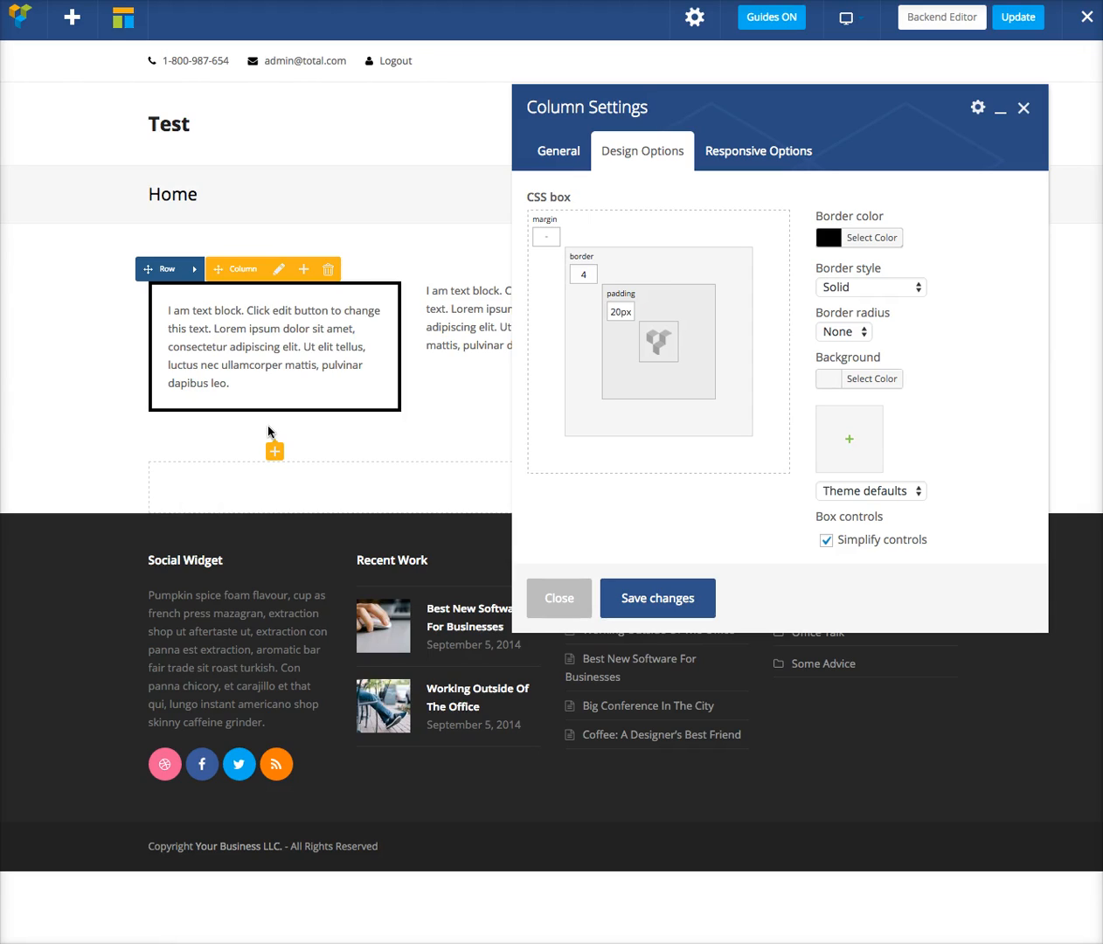
click(357, 423)
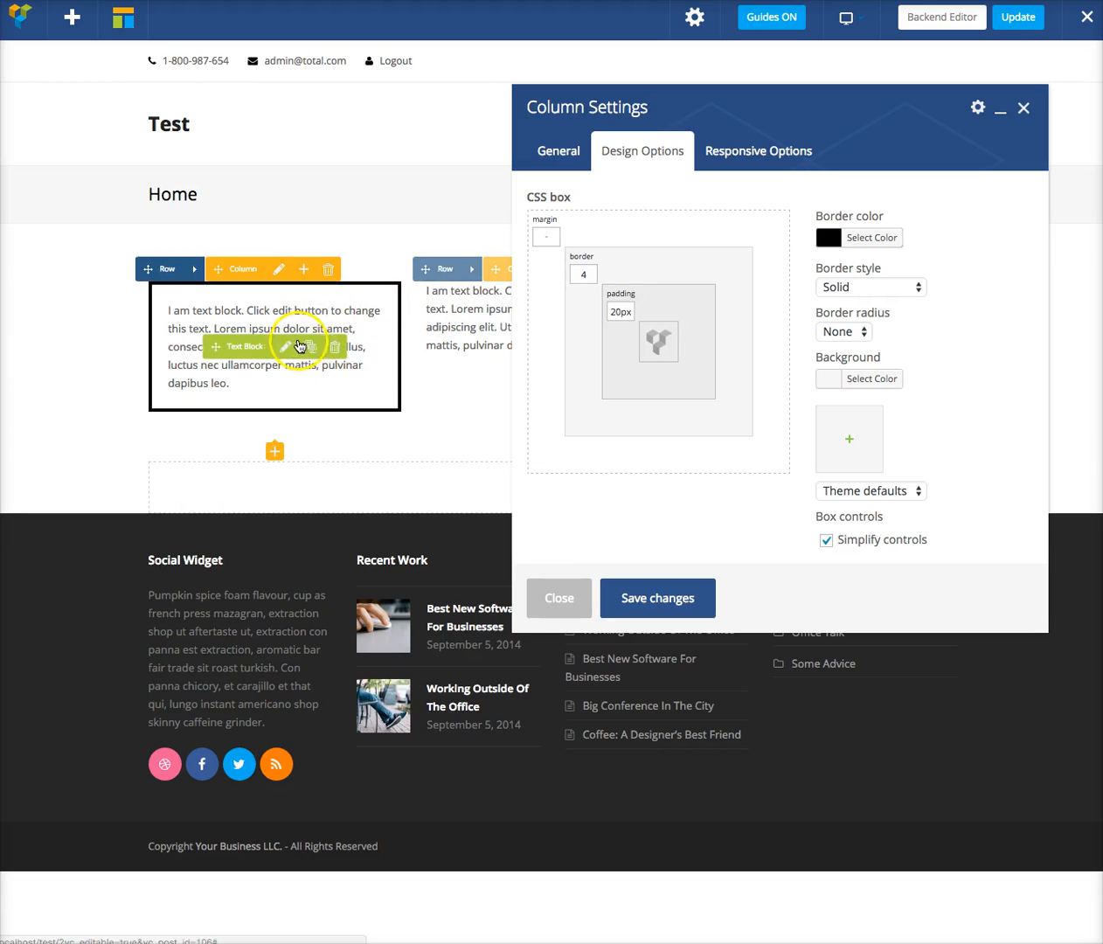
mouse_move(407, 336)
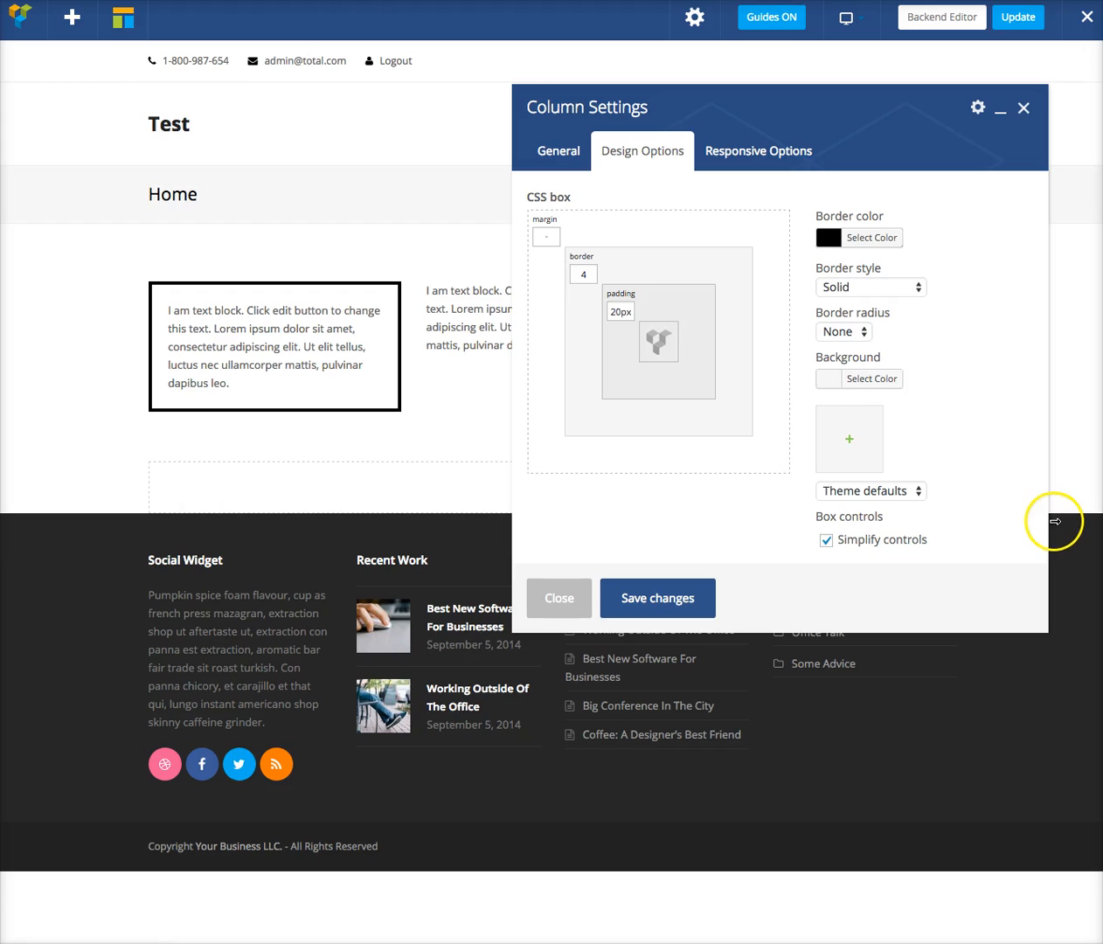
- Set the first column's background colour to light grey #f9f9f9 and save
click(871, 378)
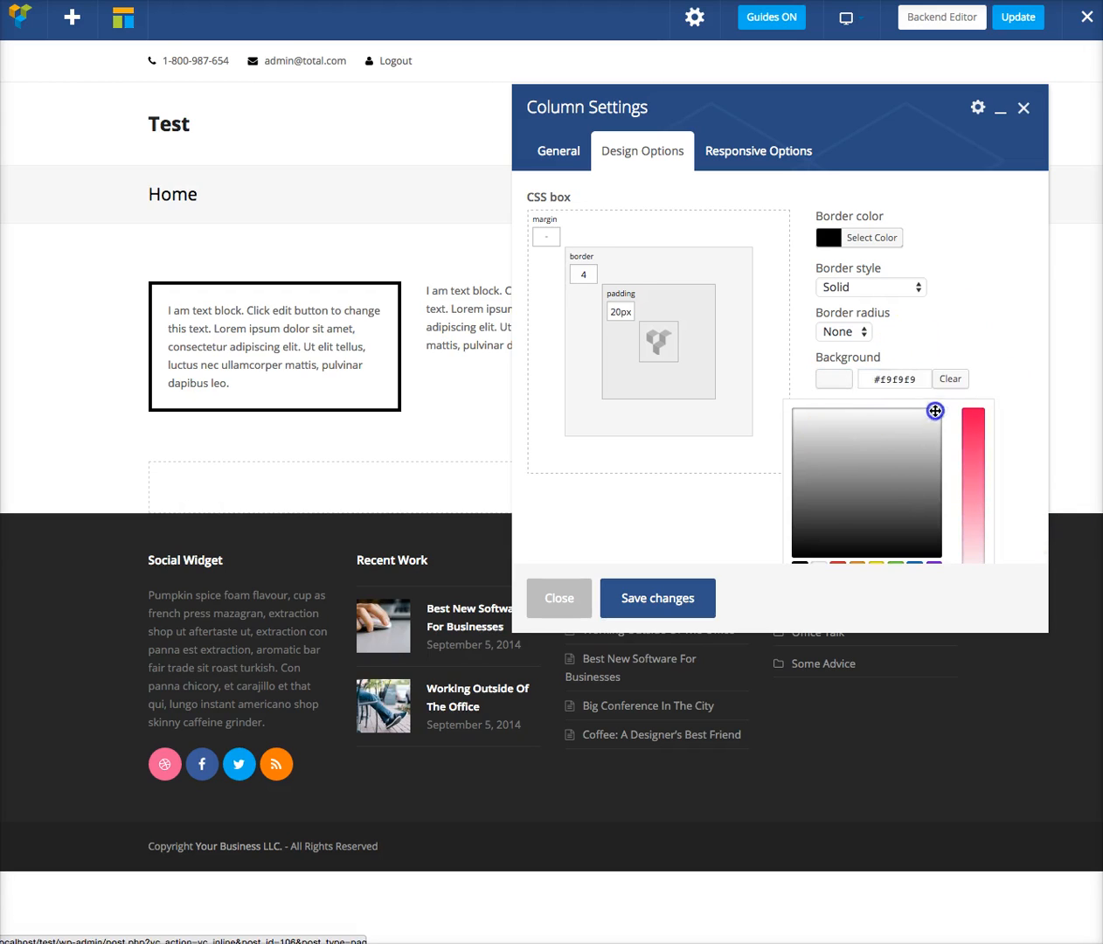
click(657, 598)
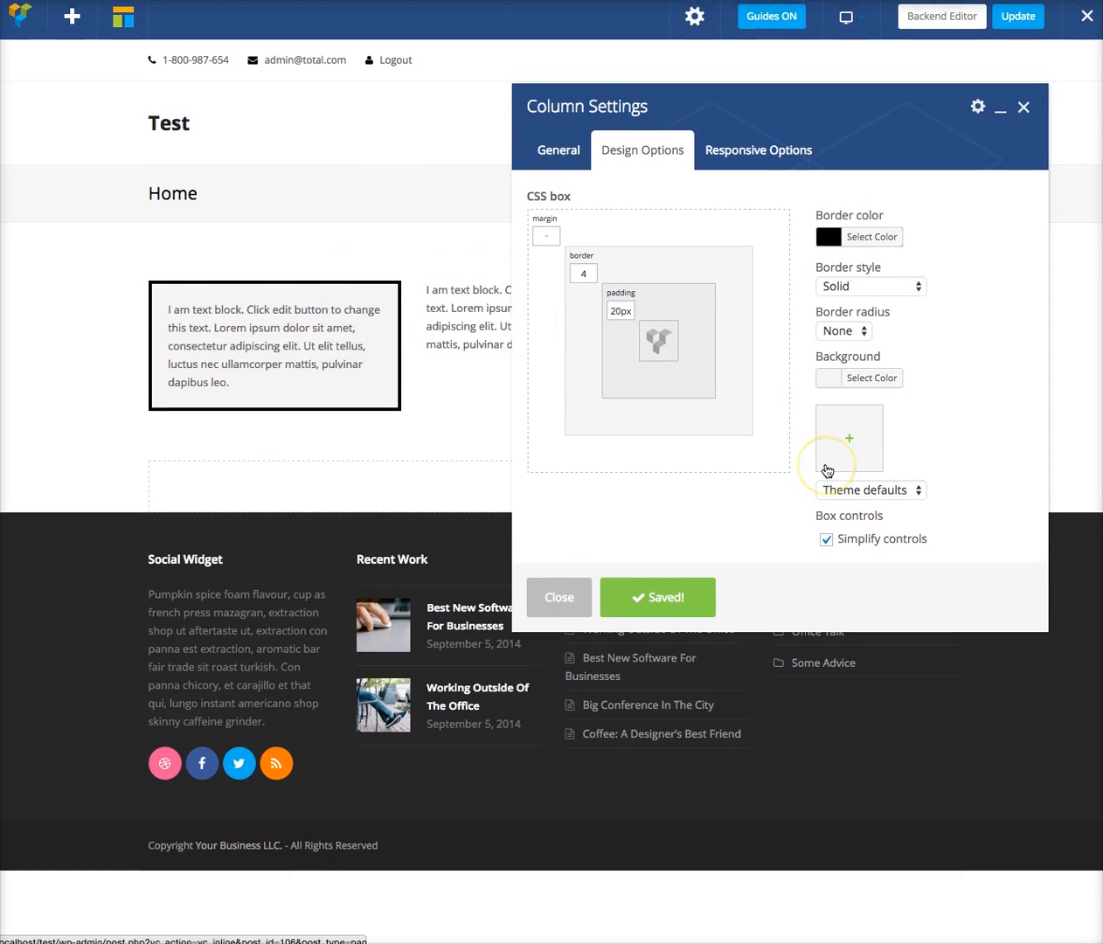
mouse_move(904, 432)
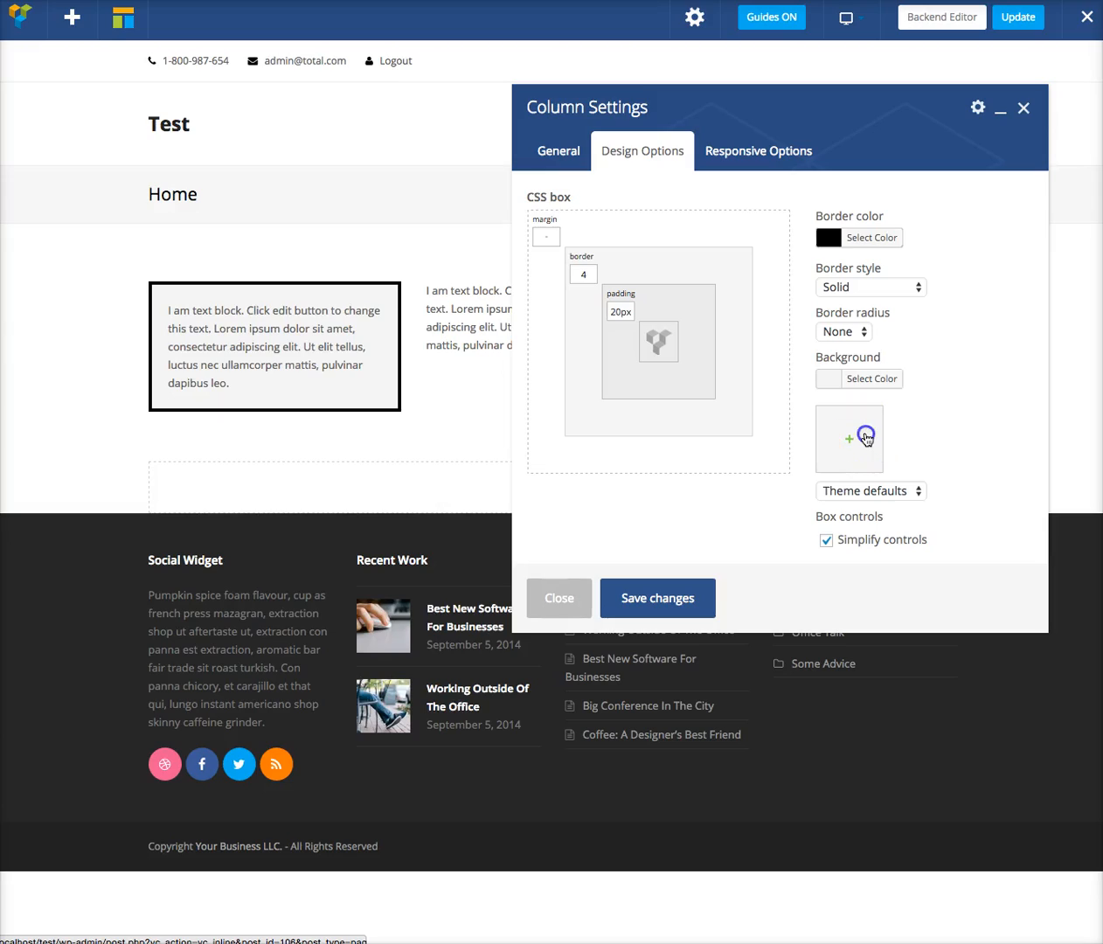
- Add a background photo to the first column, sized to Cover, and save
click(847, 439)
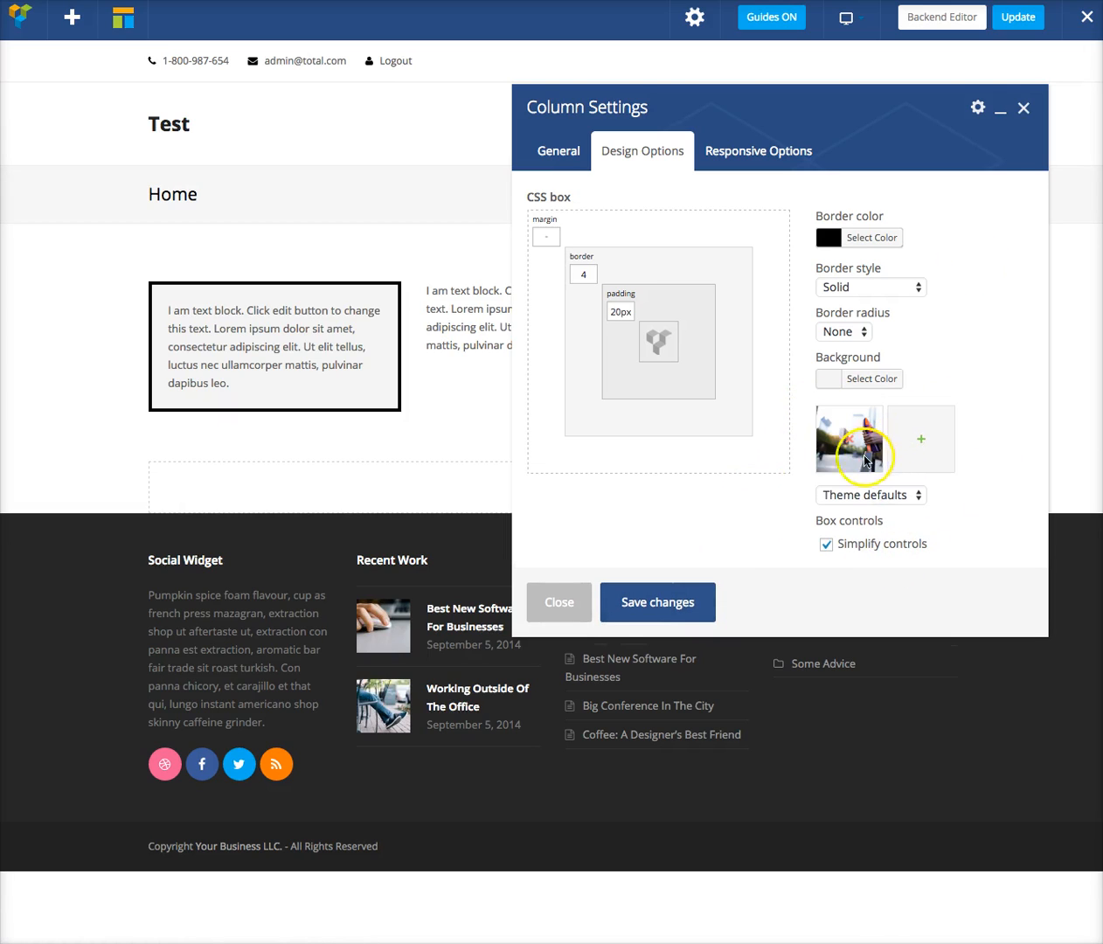
click(656, 601)
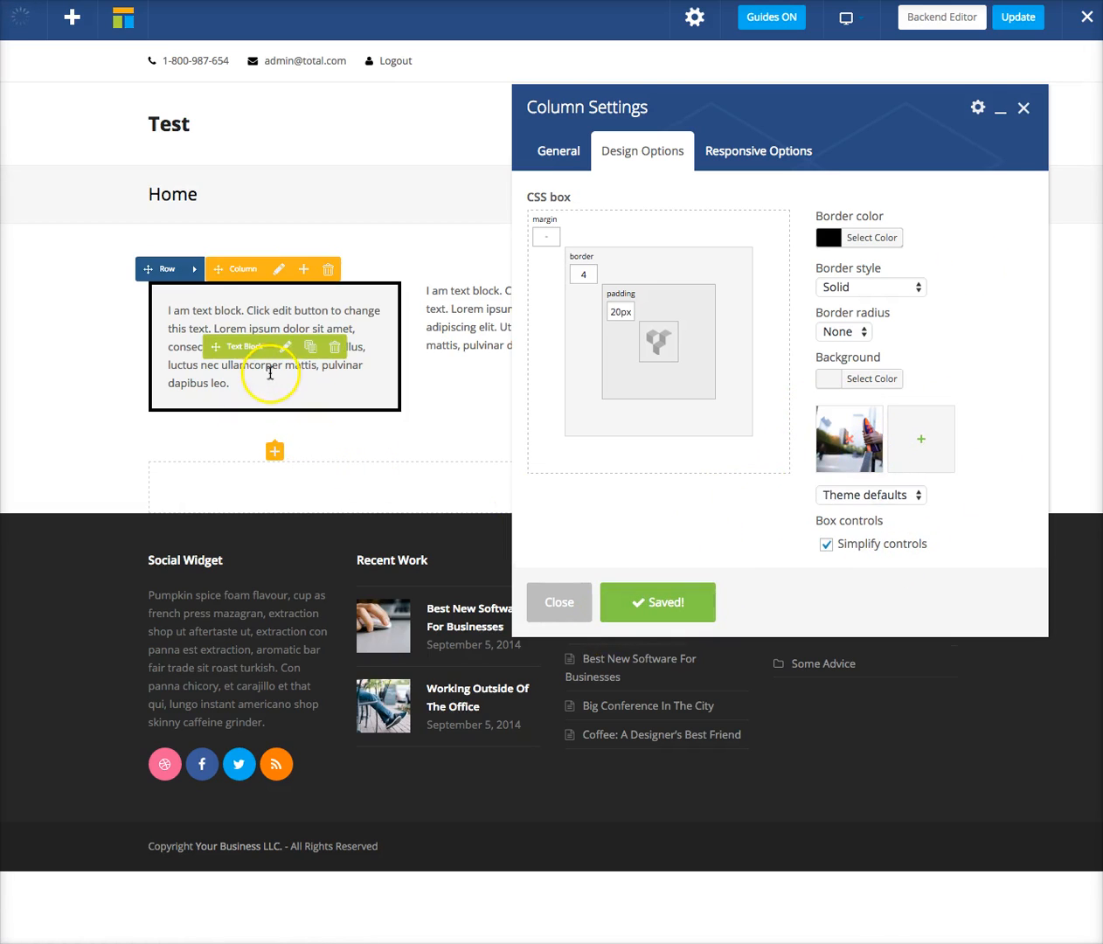
click(869, 494)
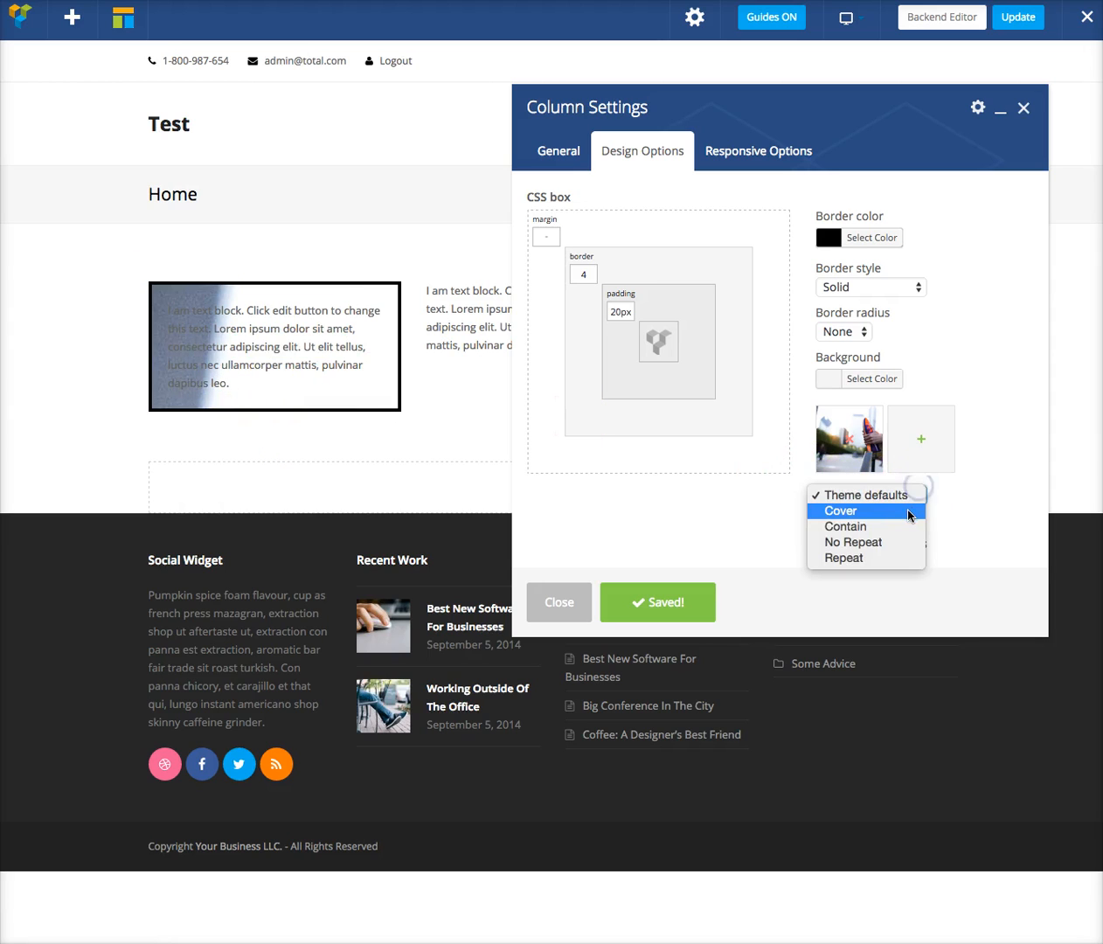
click(839, 510)
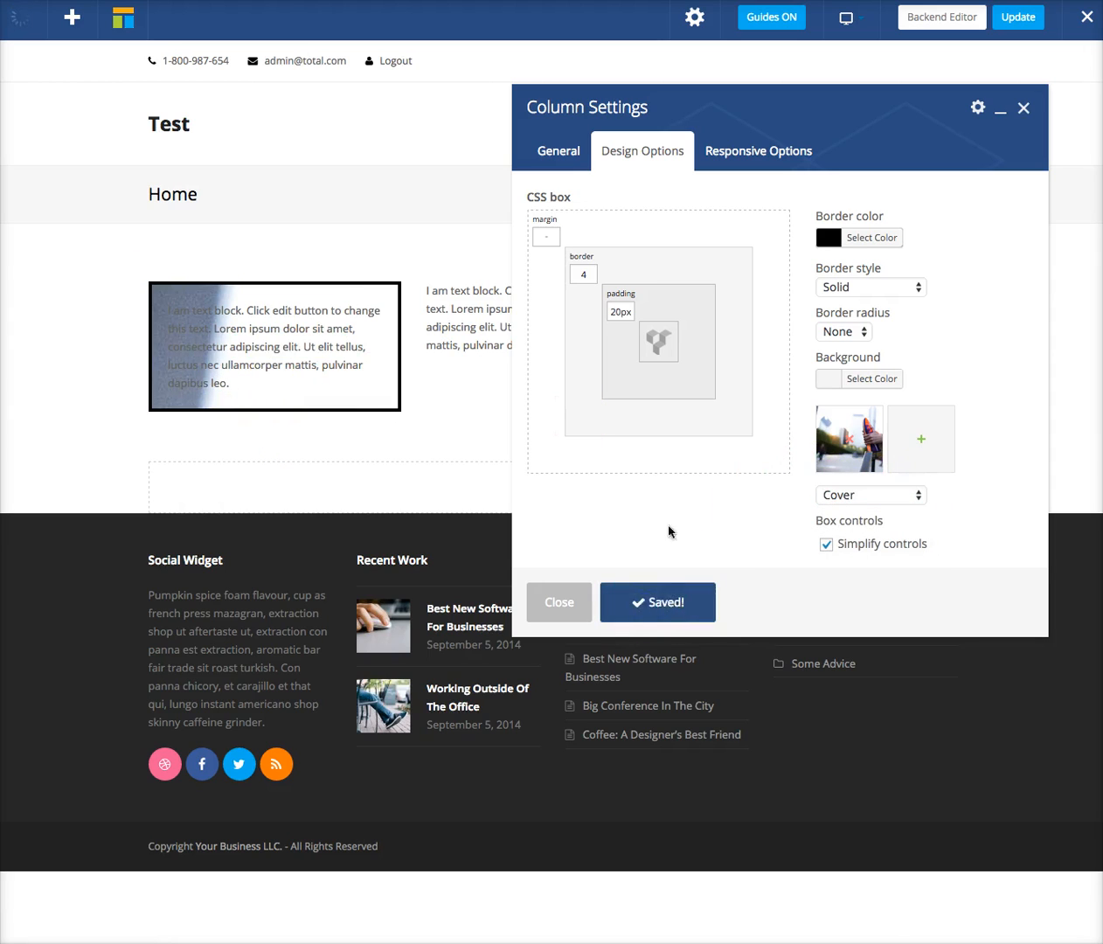
click(848, 439)
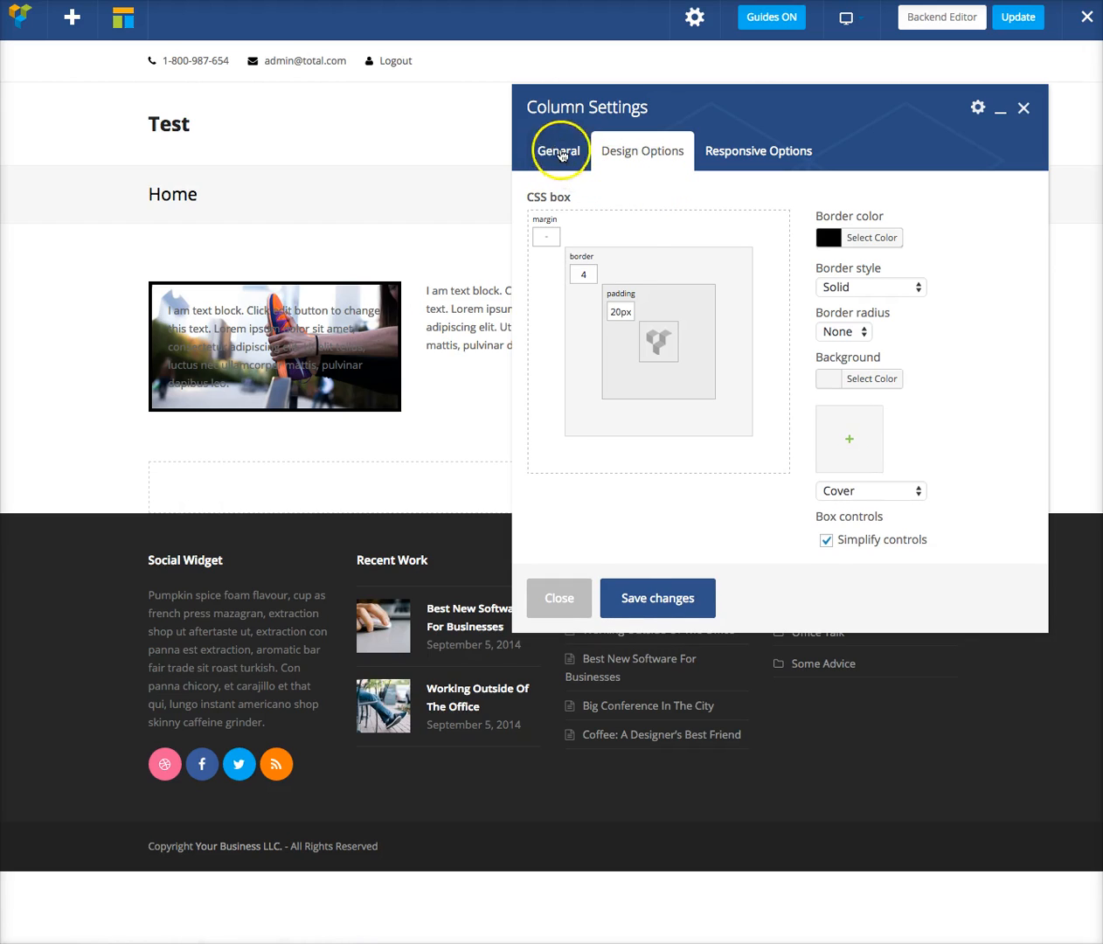
- Set the first column's Typography Style to White
click(558, 151)
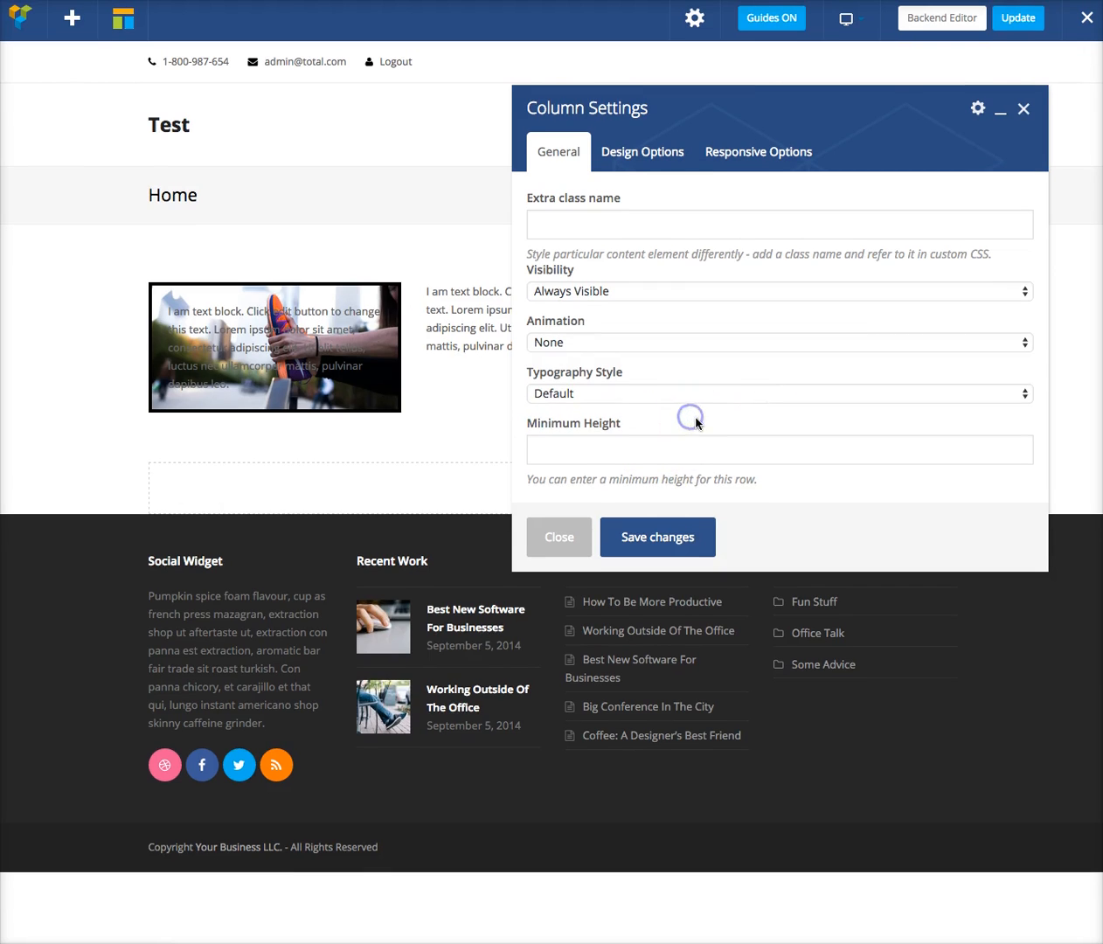
click(777, 392)
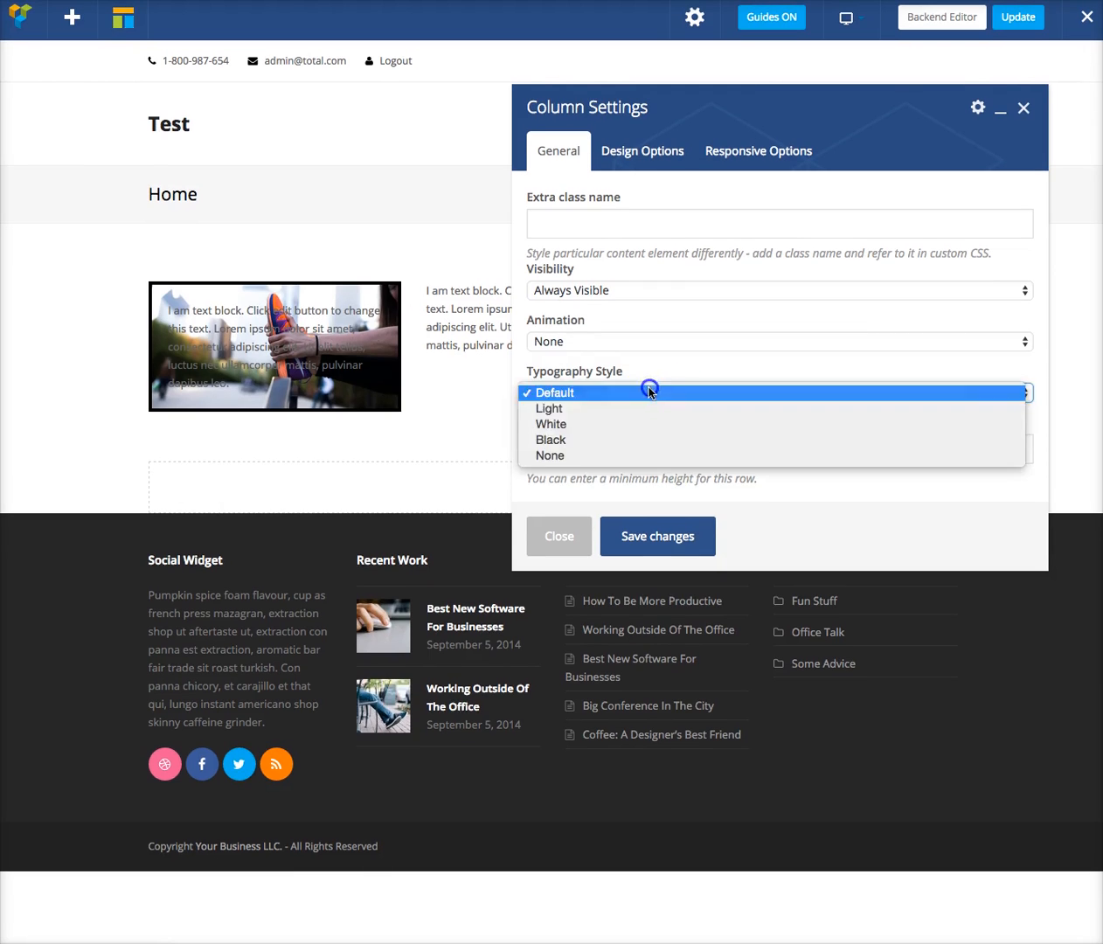
click(551, 424)
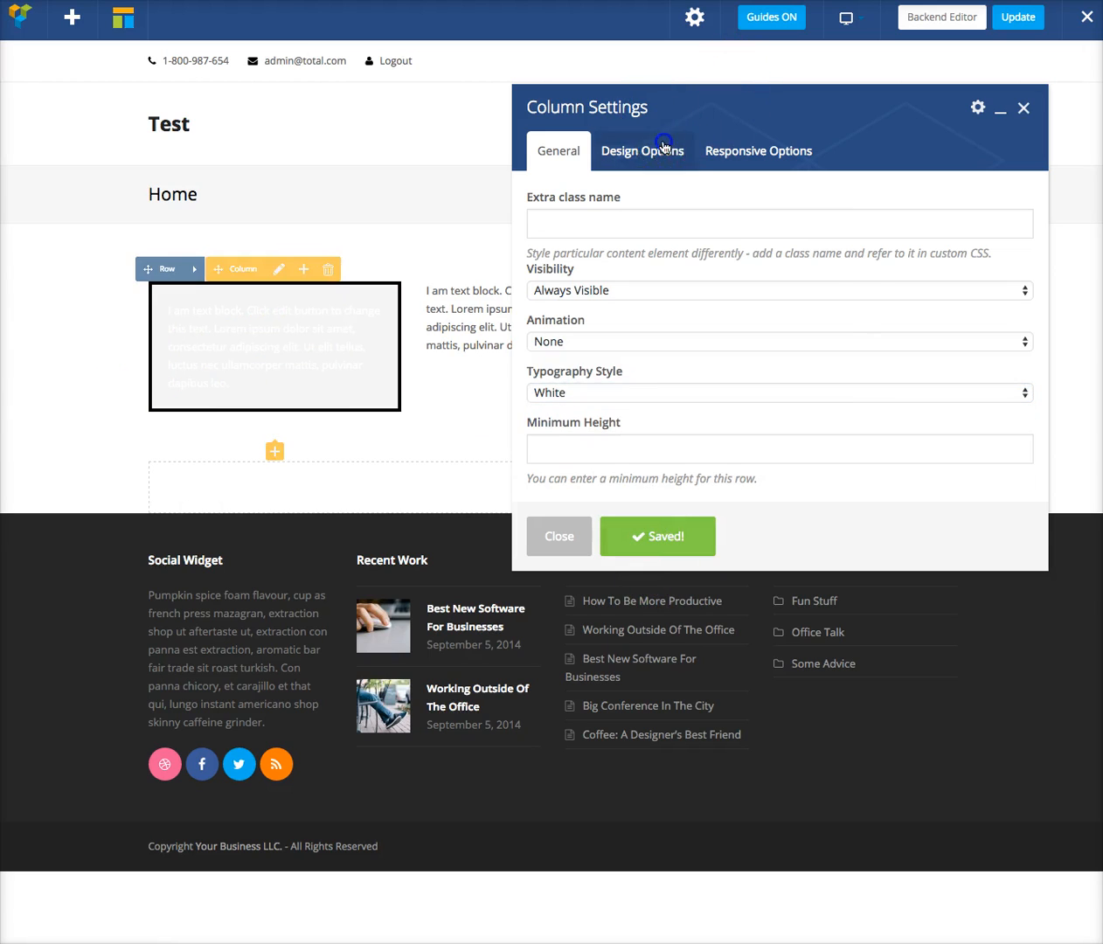
- Give the column a dark background and #dd3333 red border, save, and close settings
click(643, 151)
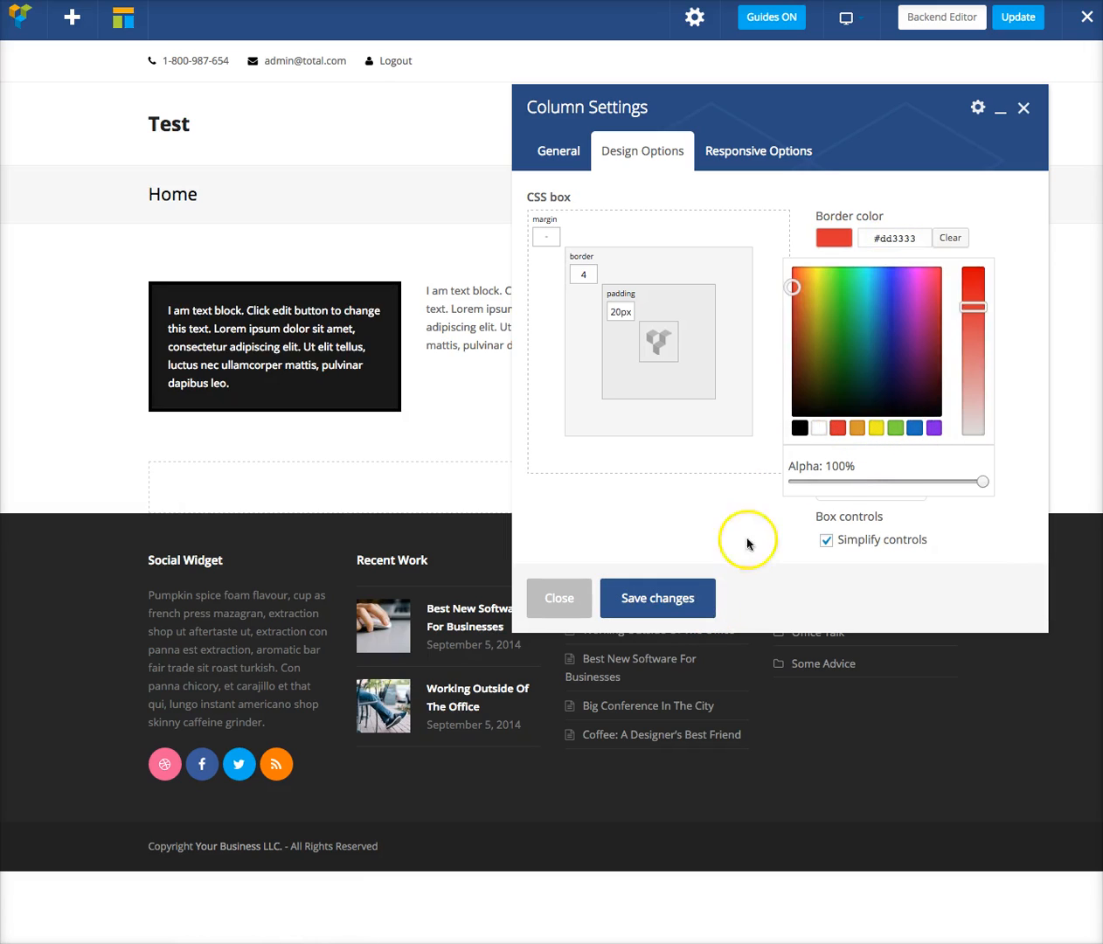
click(657, 598)
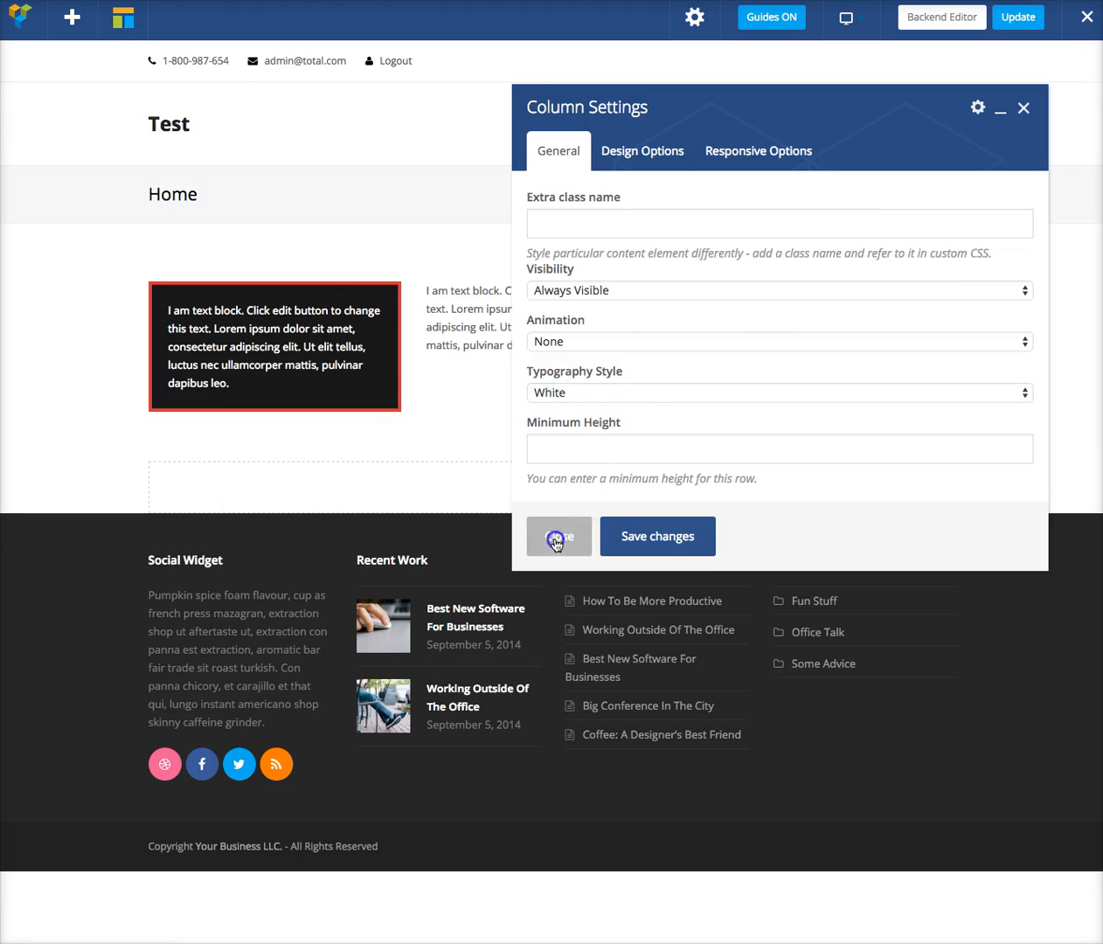
click(559, 536)
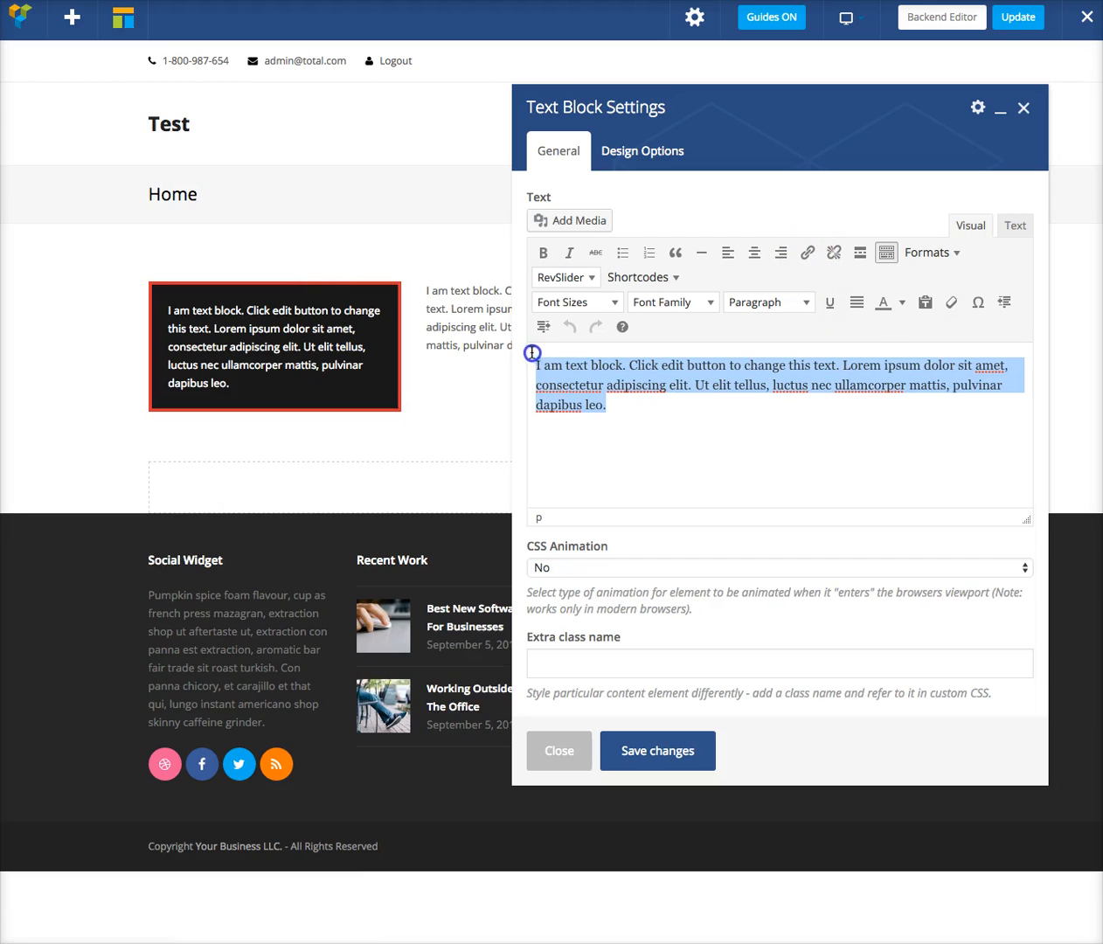
- Try the text colour palette and White Text format, then close without saving
click(901, 302)
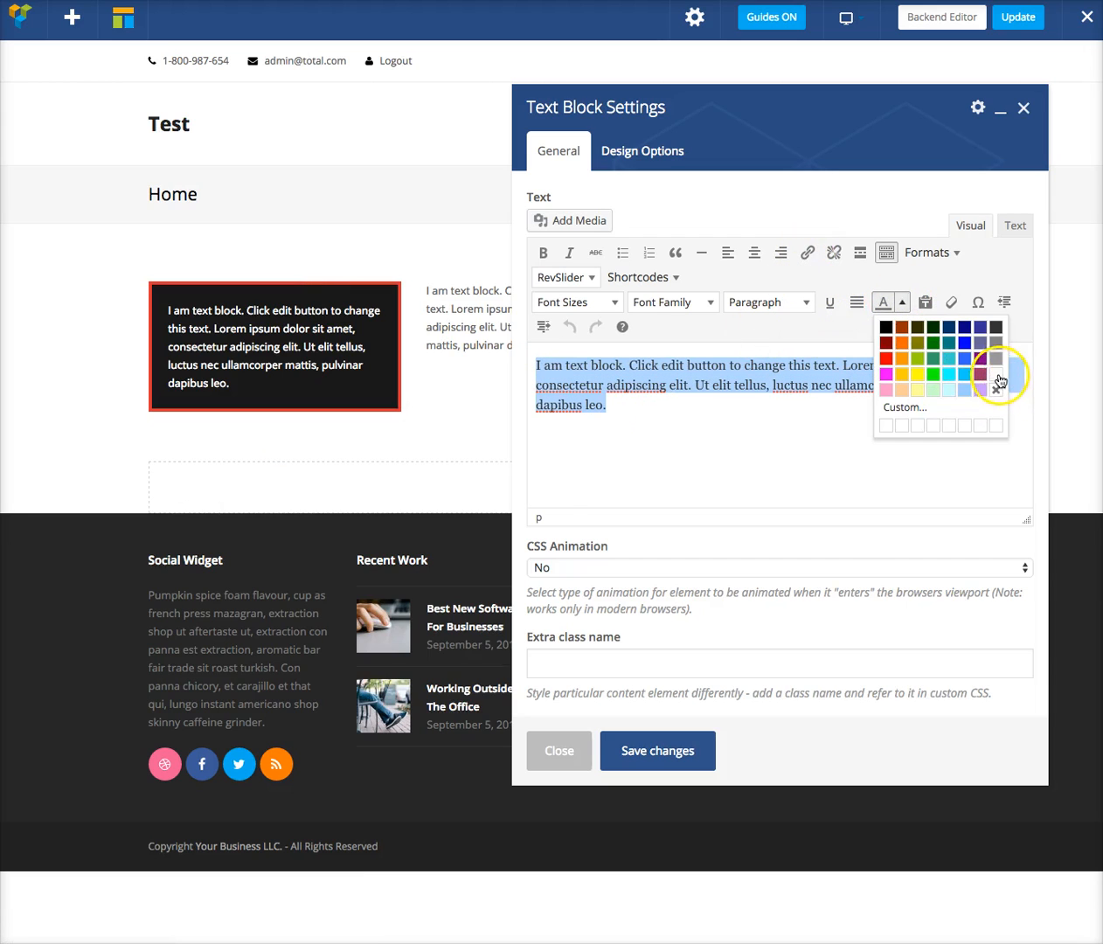
click(988, 373)
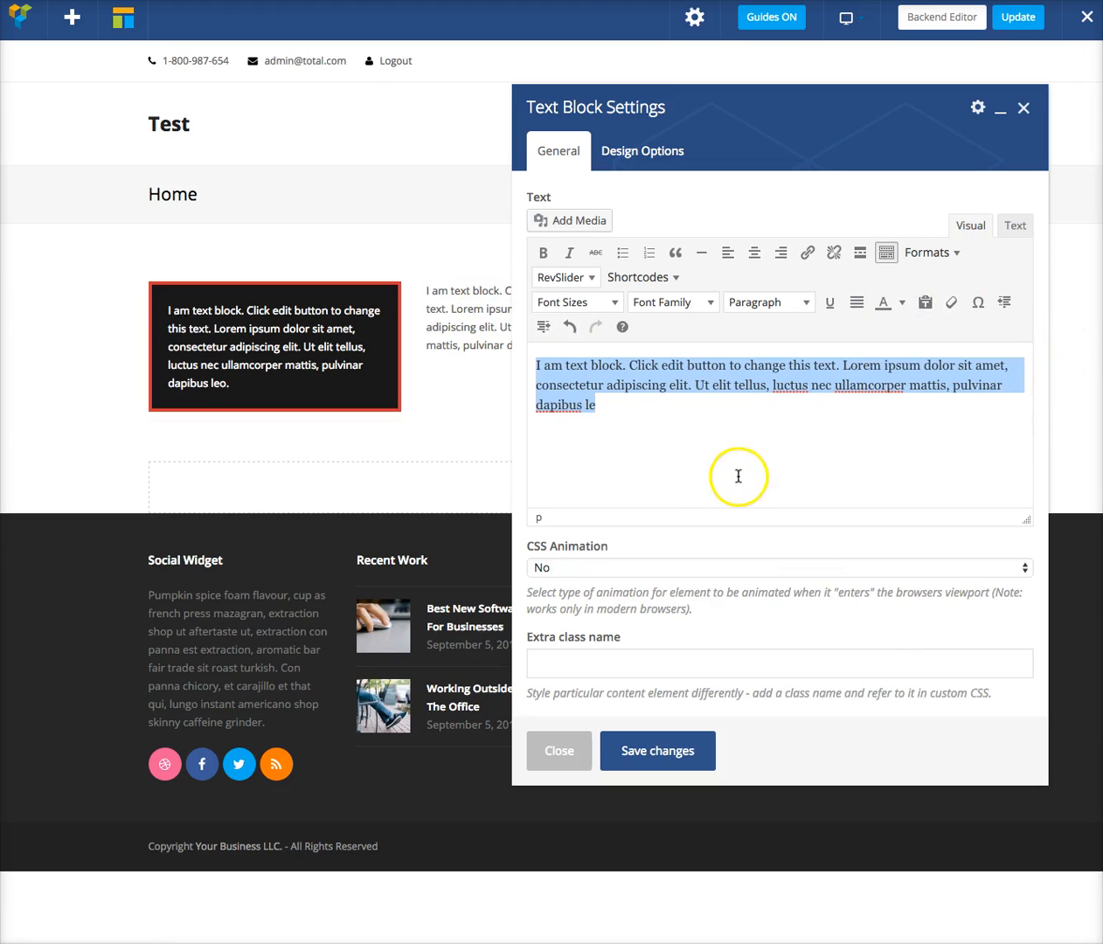
click(926, 252)
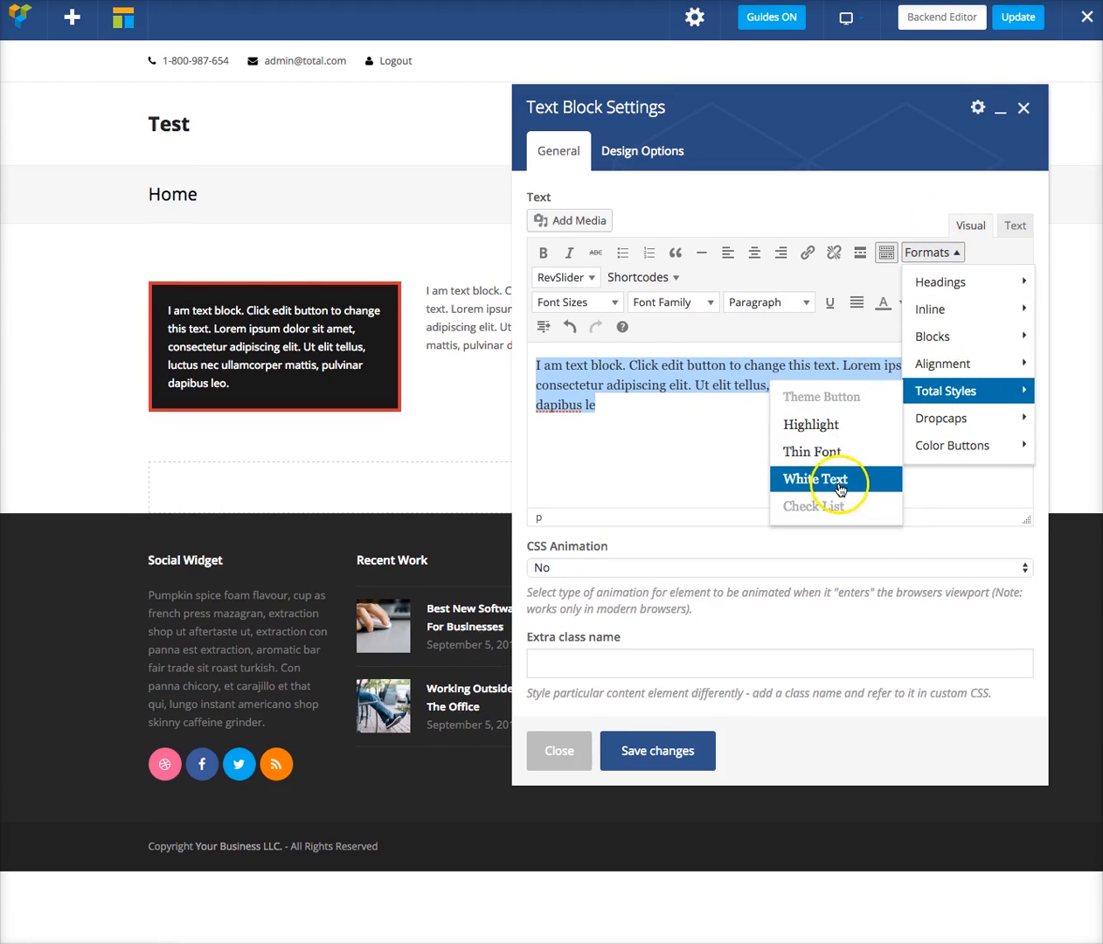
click(820, 479)
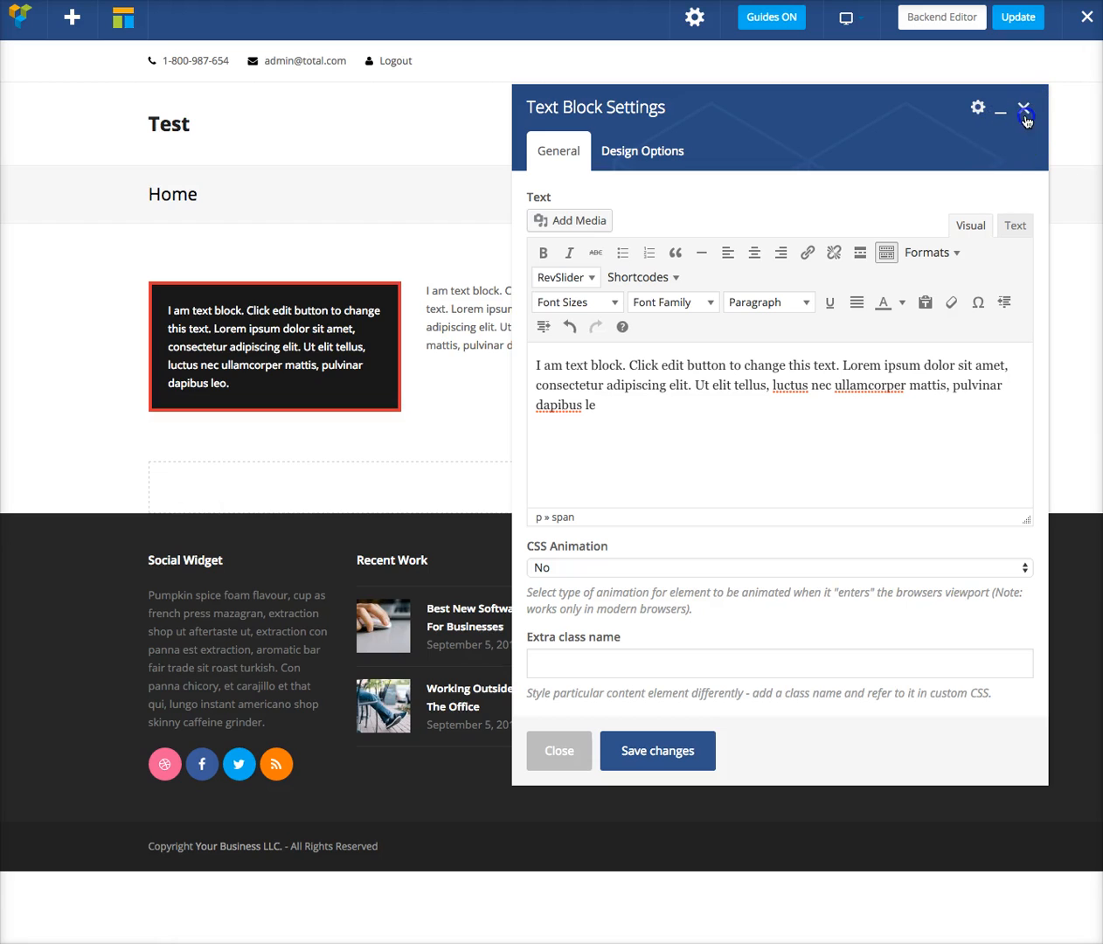
click(1024, 113)
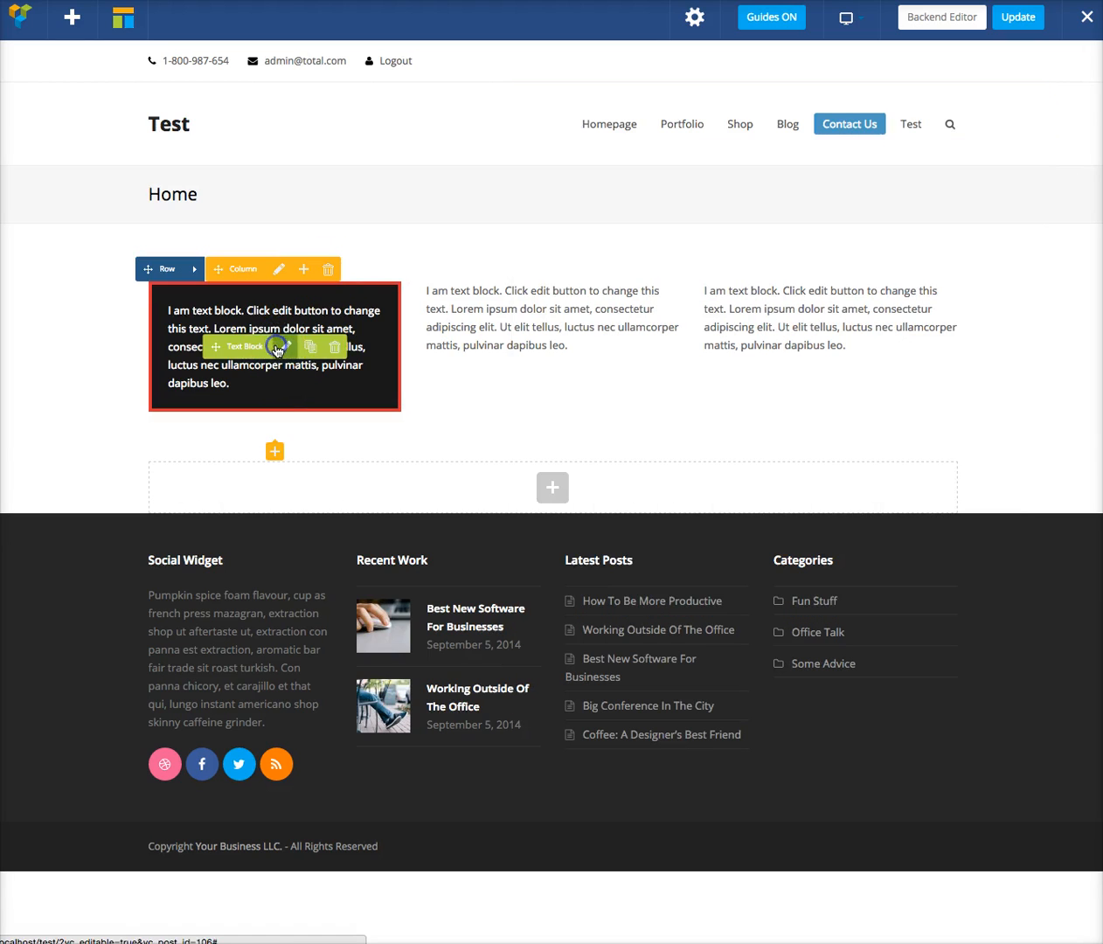
- Save a 700px minimum height on the first column, then clear it and save again
click(277, 347)
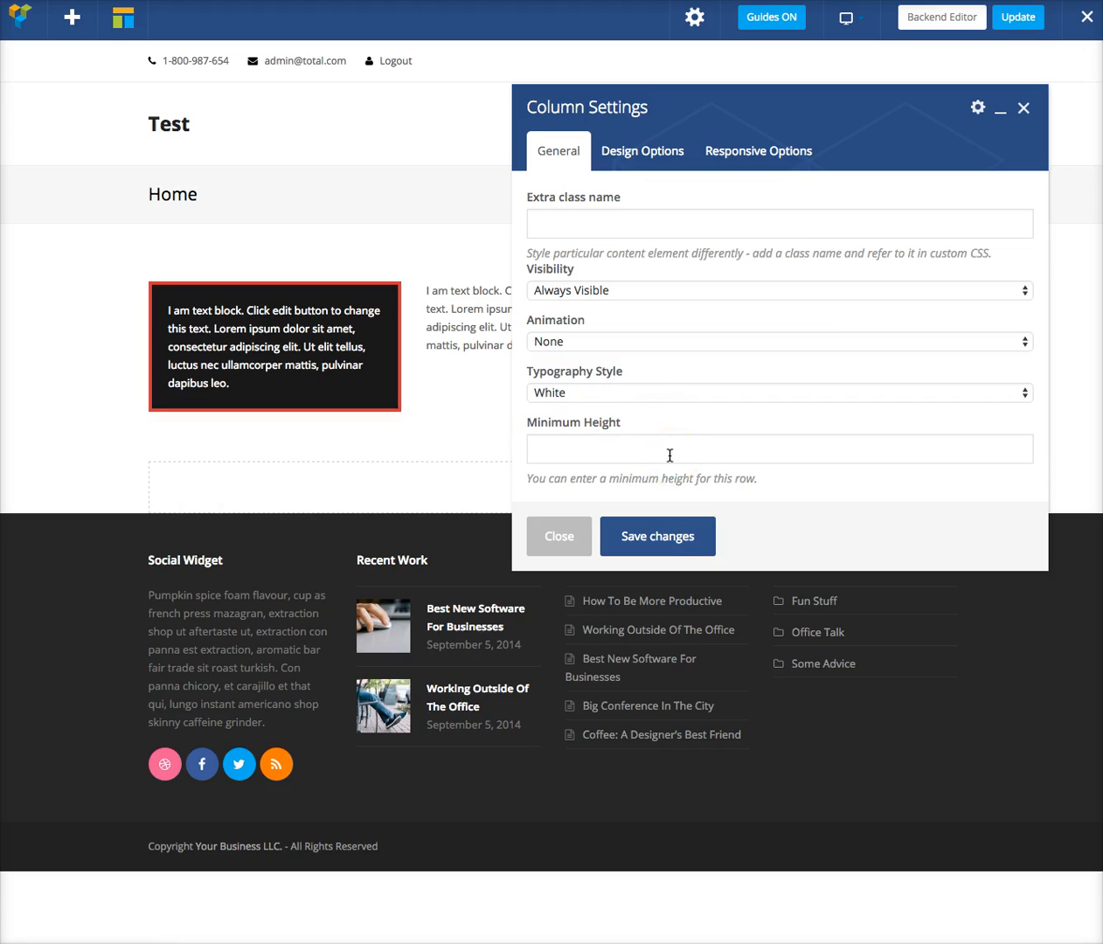
click(779, 448)
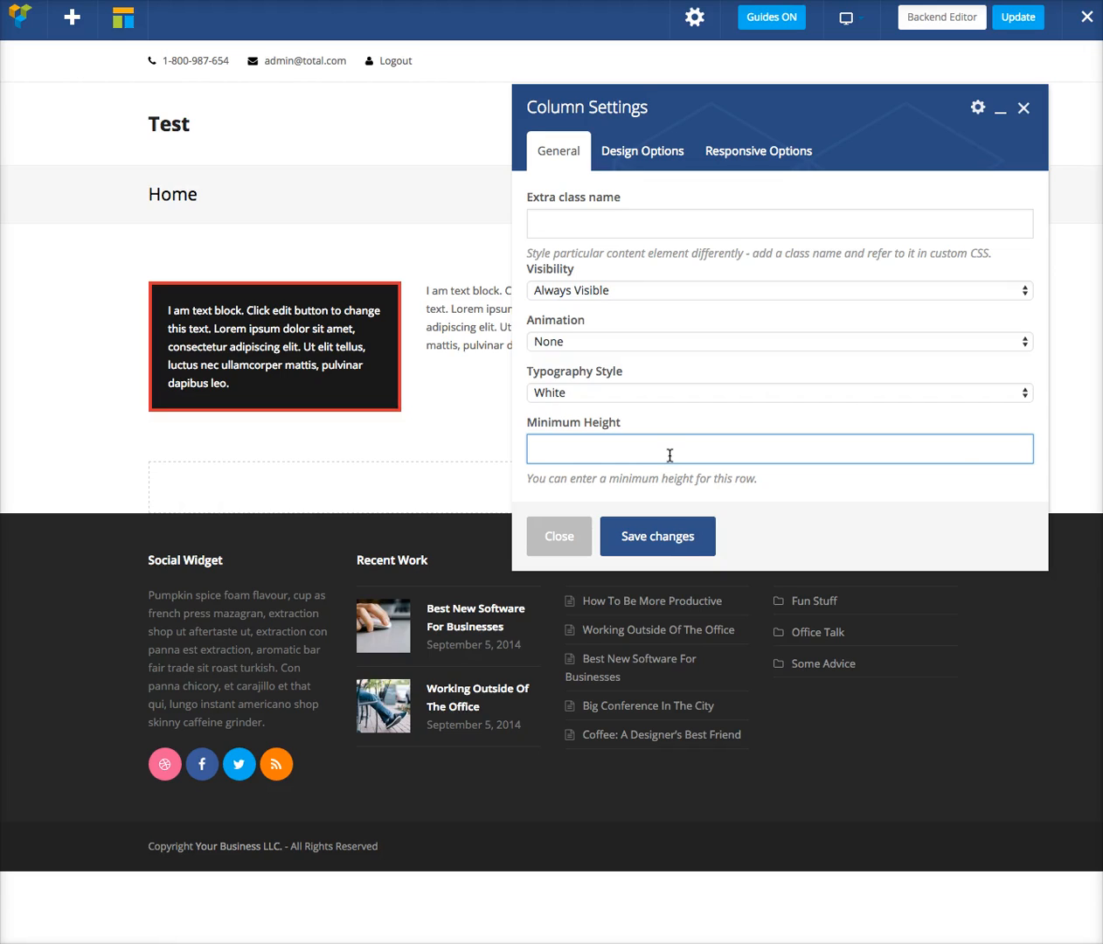
text(700px)
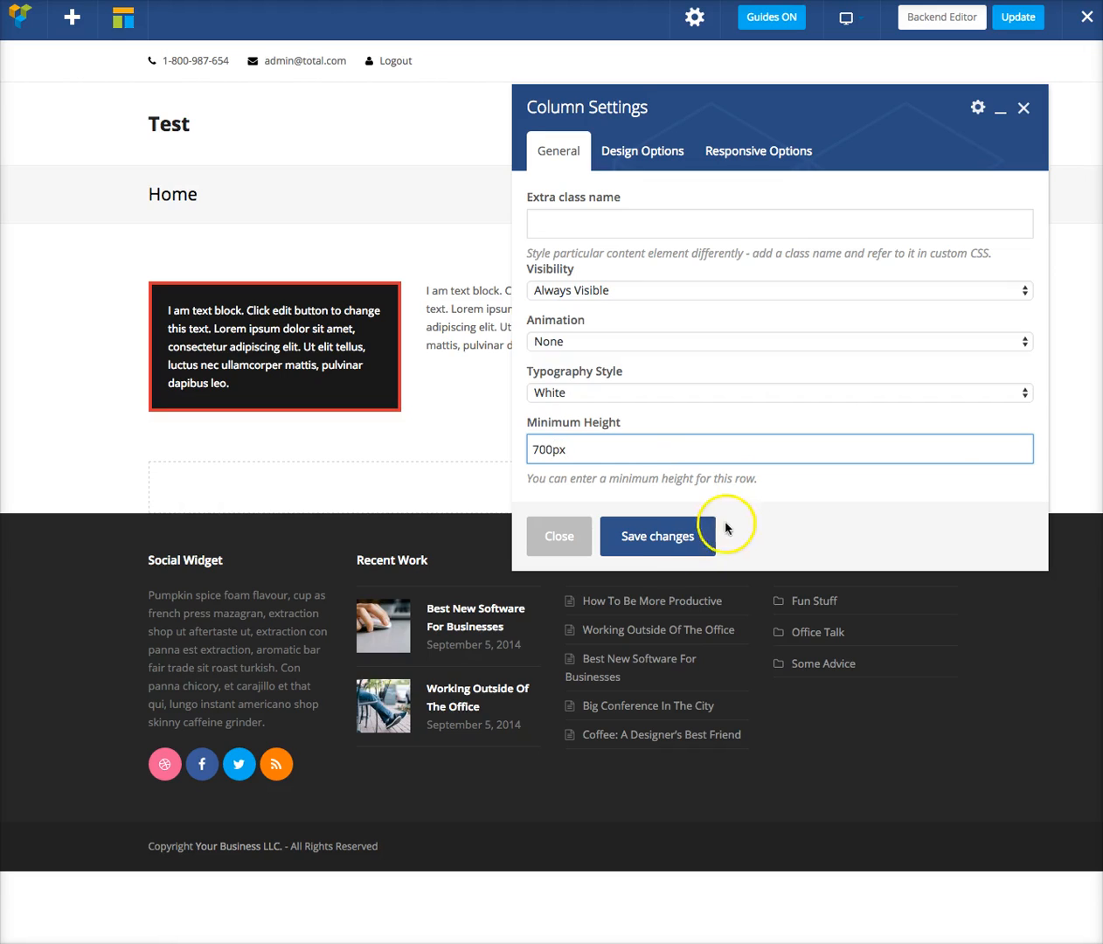
click(657, 535)
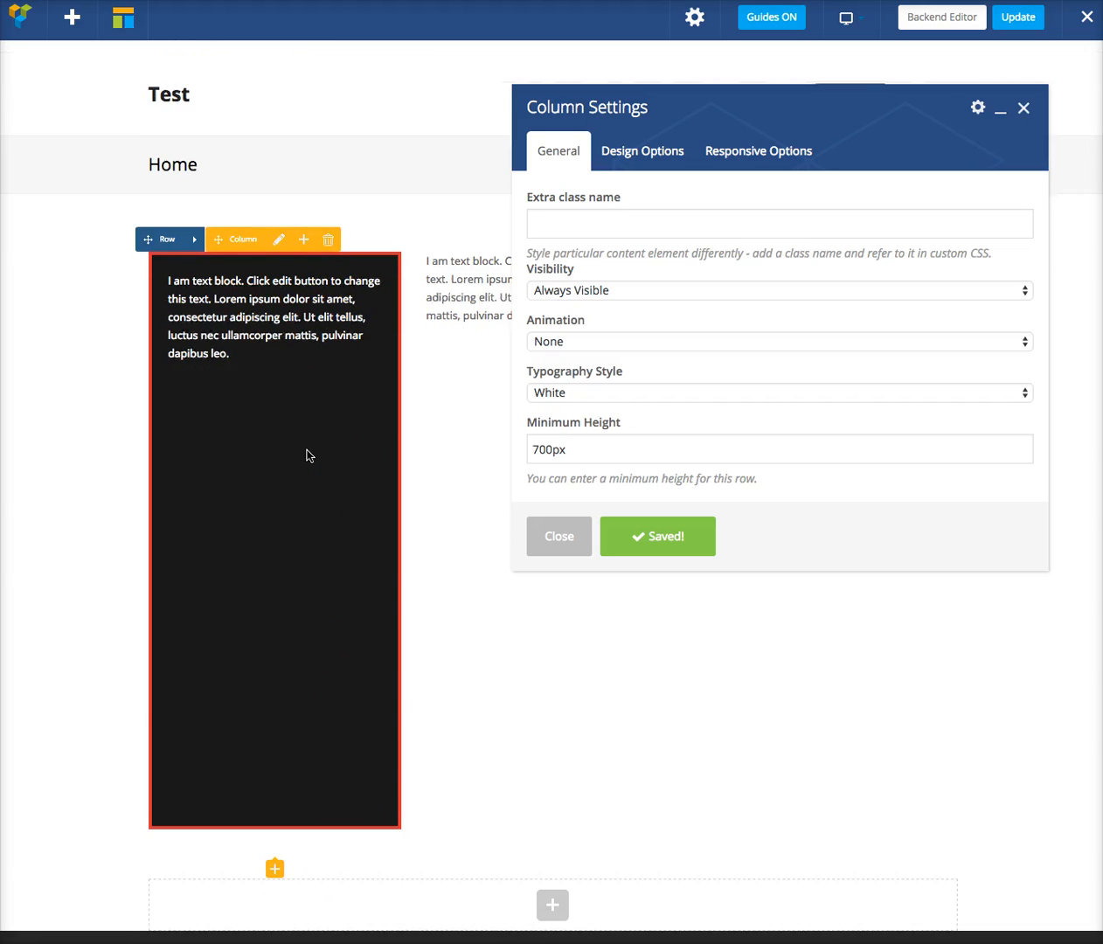
click(636, 449)
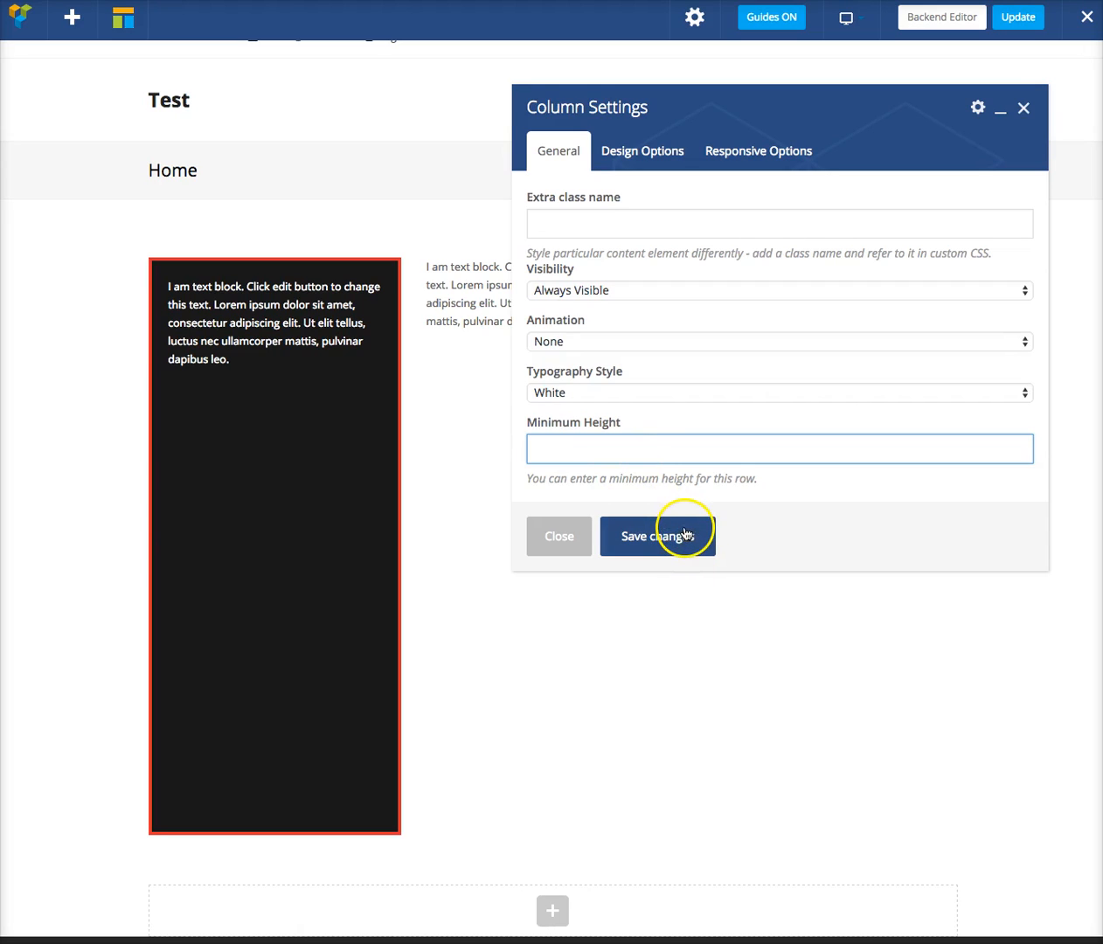
click(657, 536)
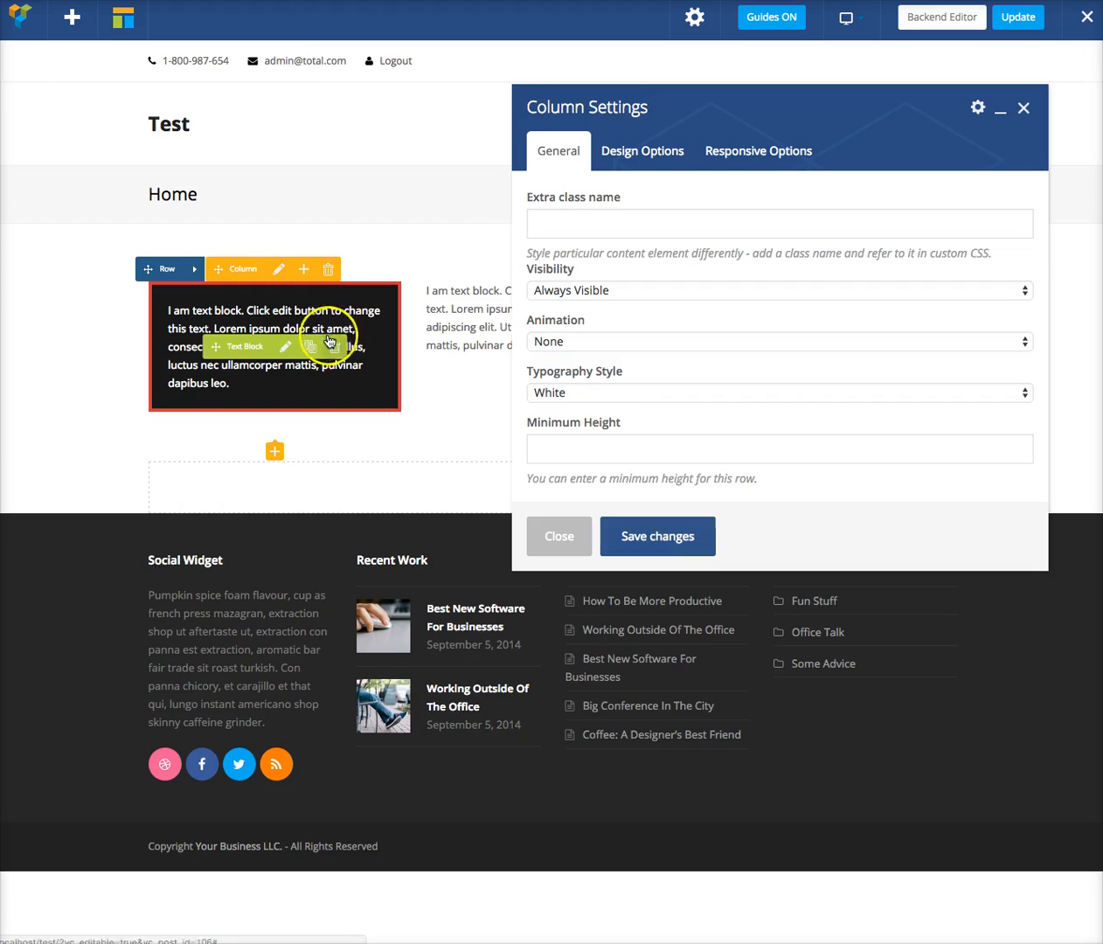
mouse_move(977, 181)
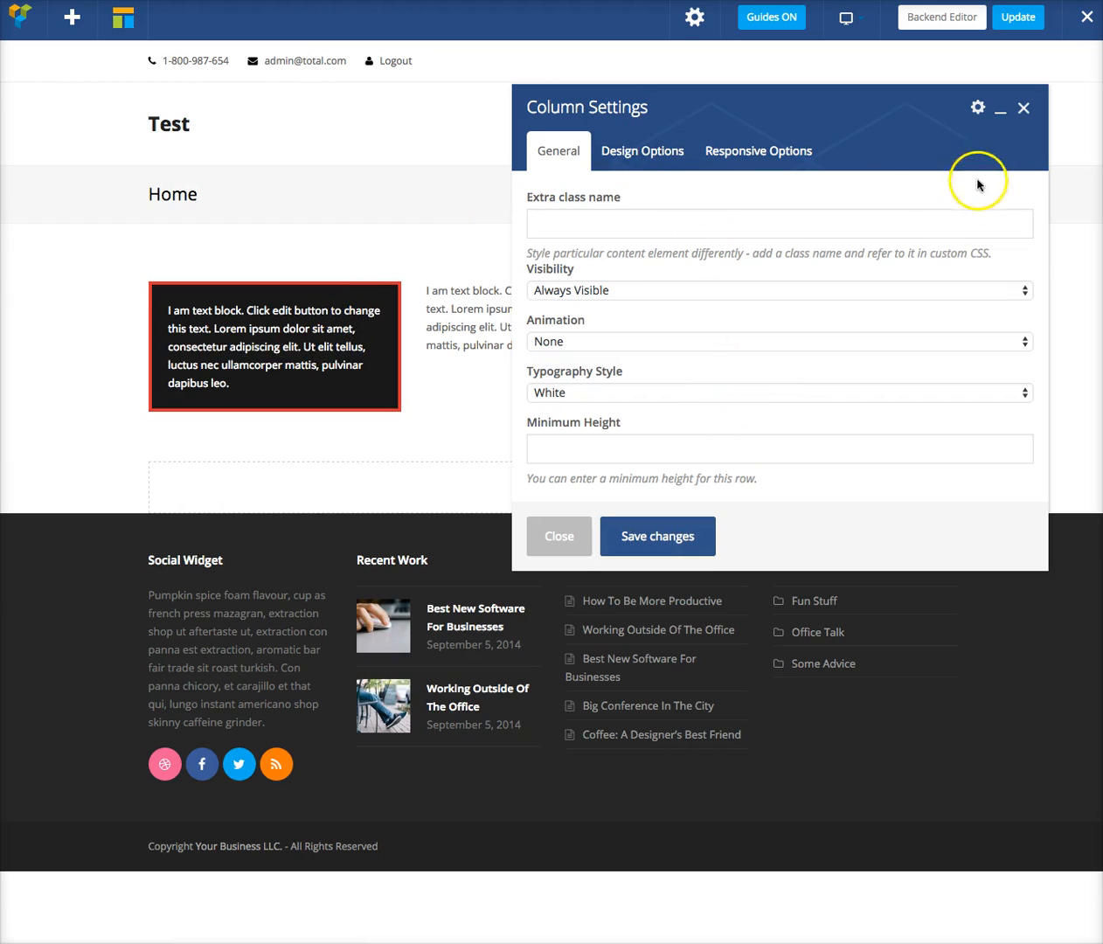
mouse_move(630, 168)
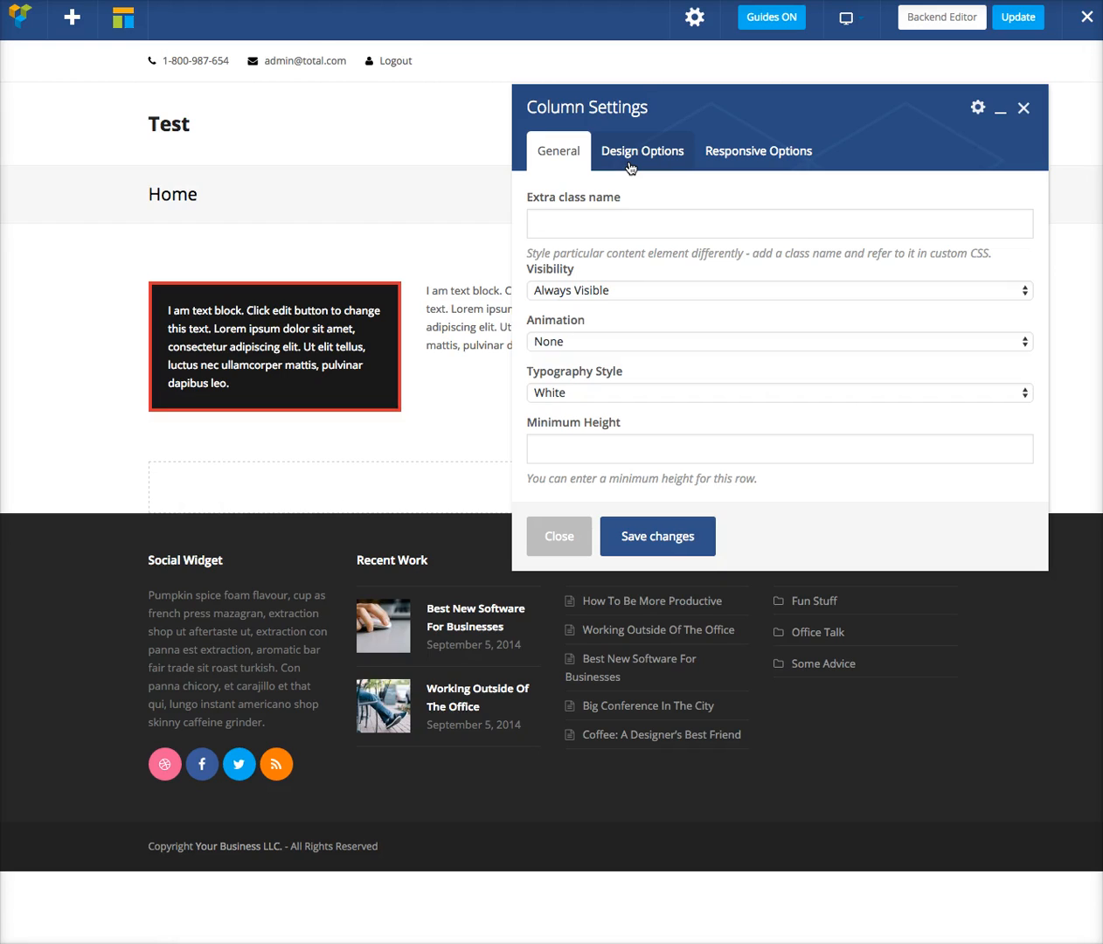
- Review Design Options, then set the column's Extra class name to 'my-custom-class' and save
click(642, 150)
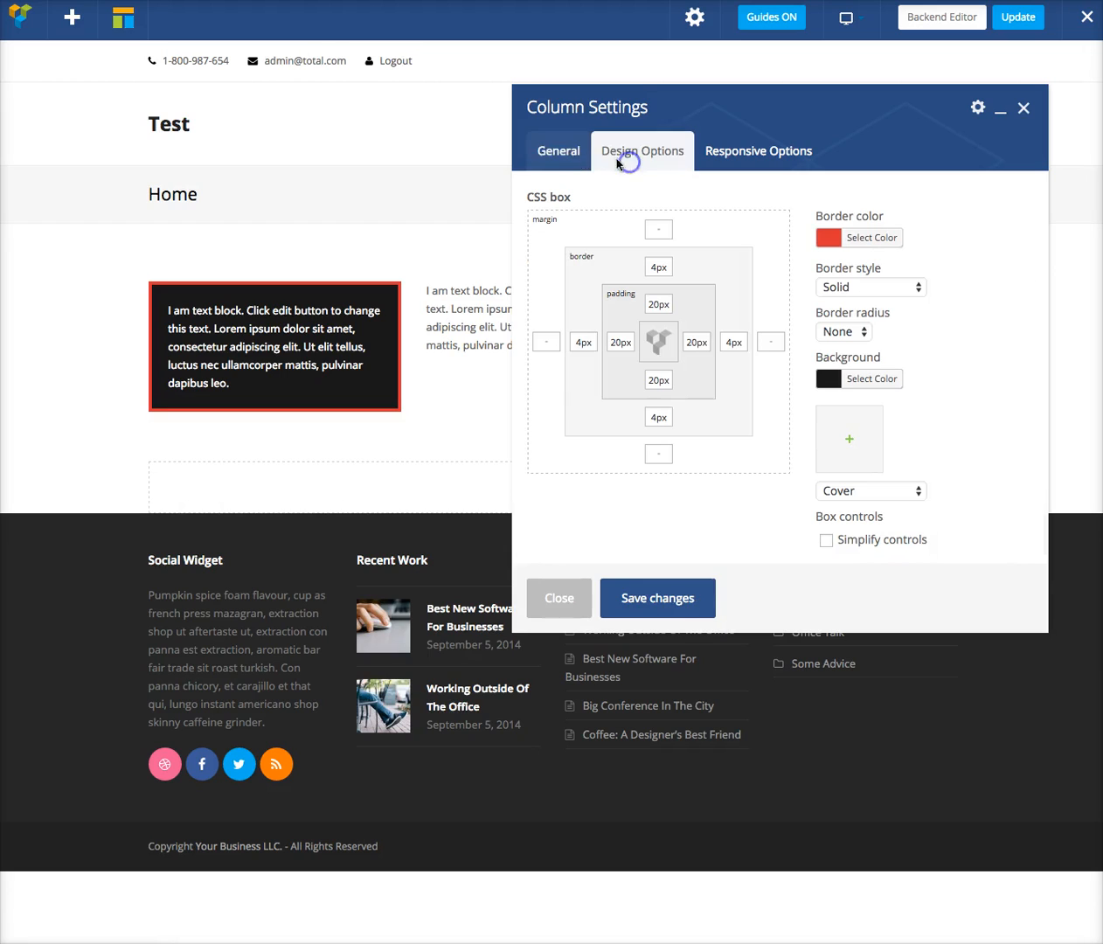
click(558, 150)
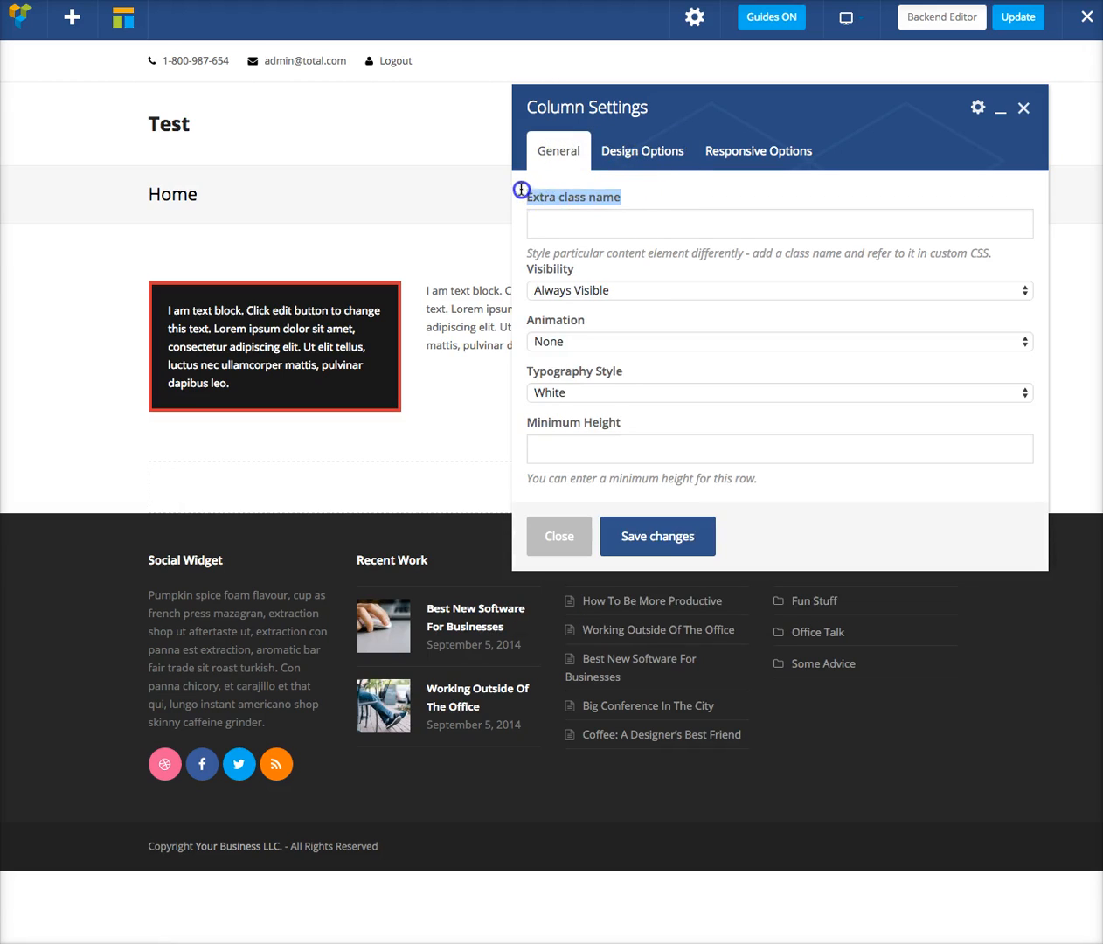
click(778, 223)
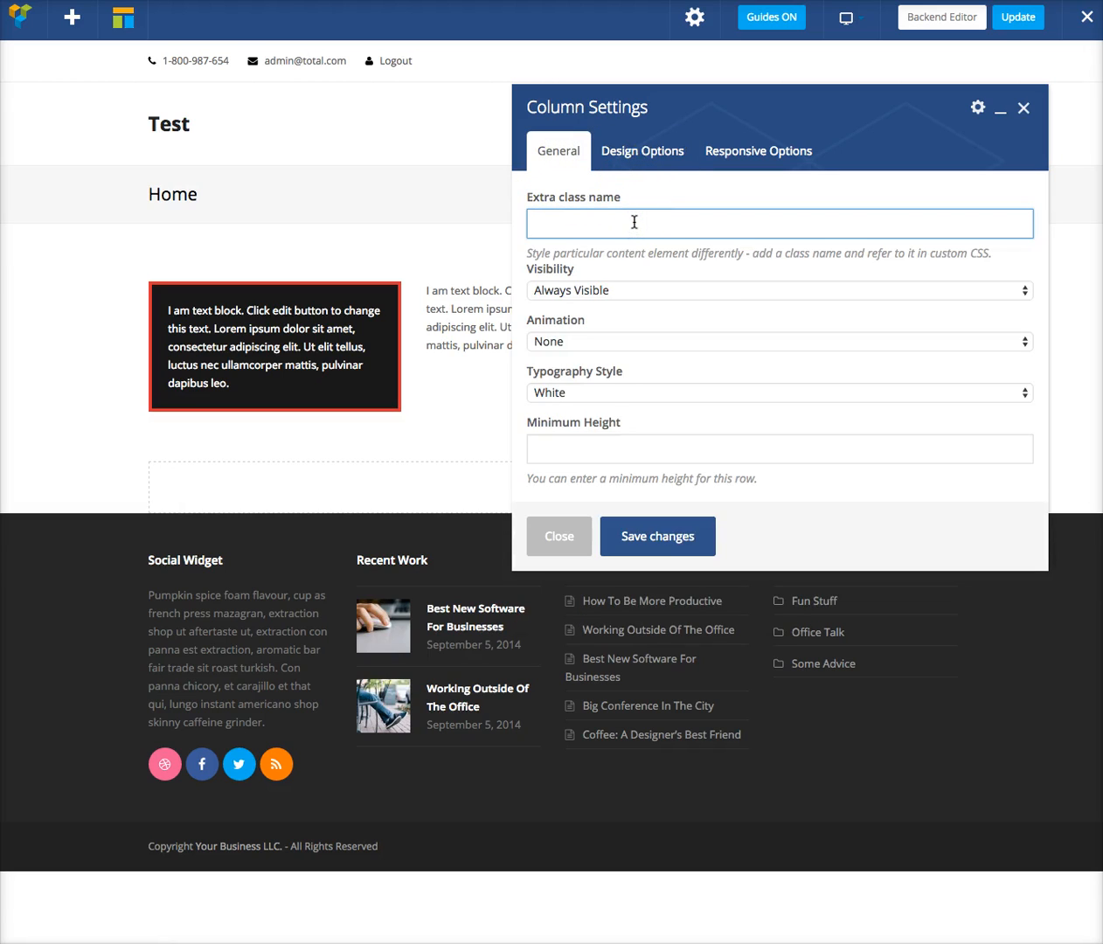
text(m)
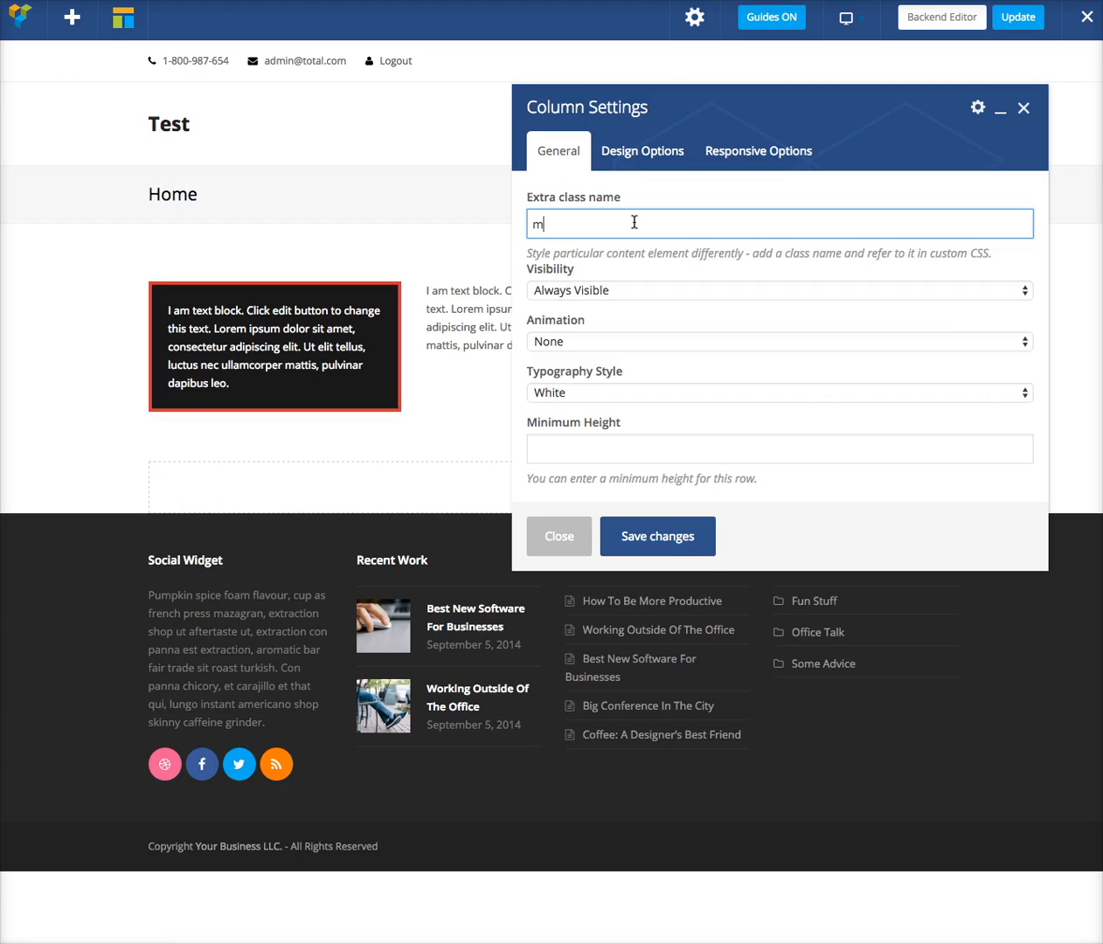
text(y-custom-class)
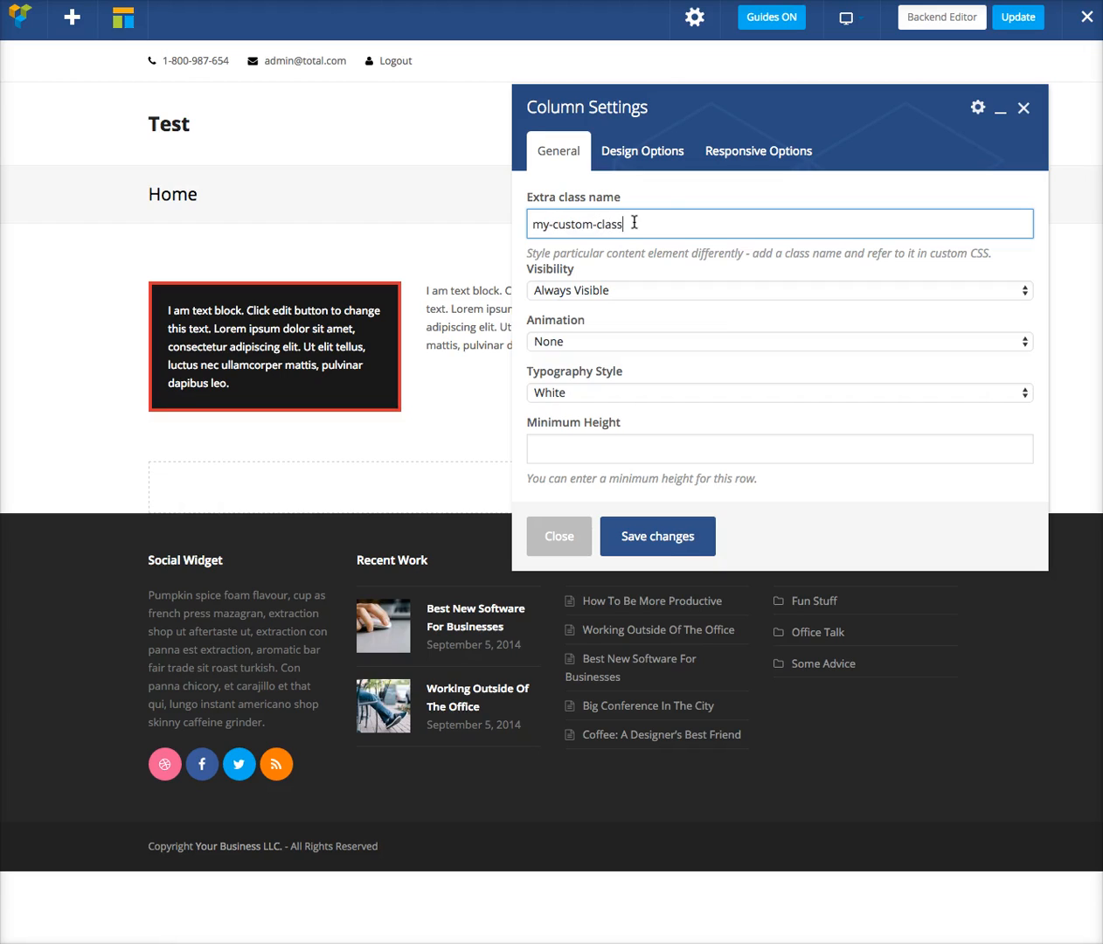
click(657, 535)
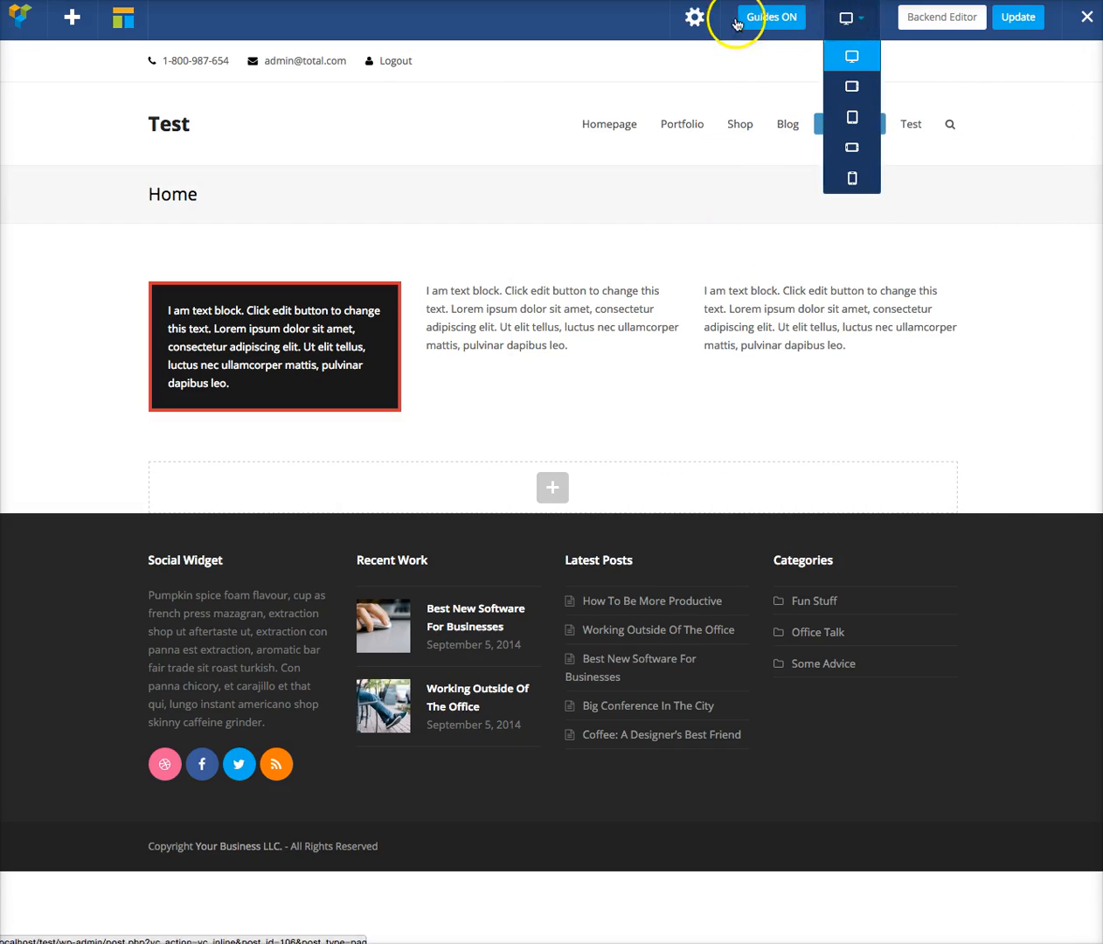
- Add page Custom CSS '.my-custom-class { box-shadow: 0 5px 5px #000; }', save and close
click(694, 17)
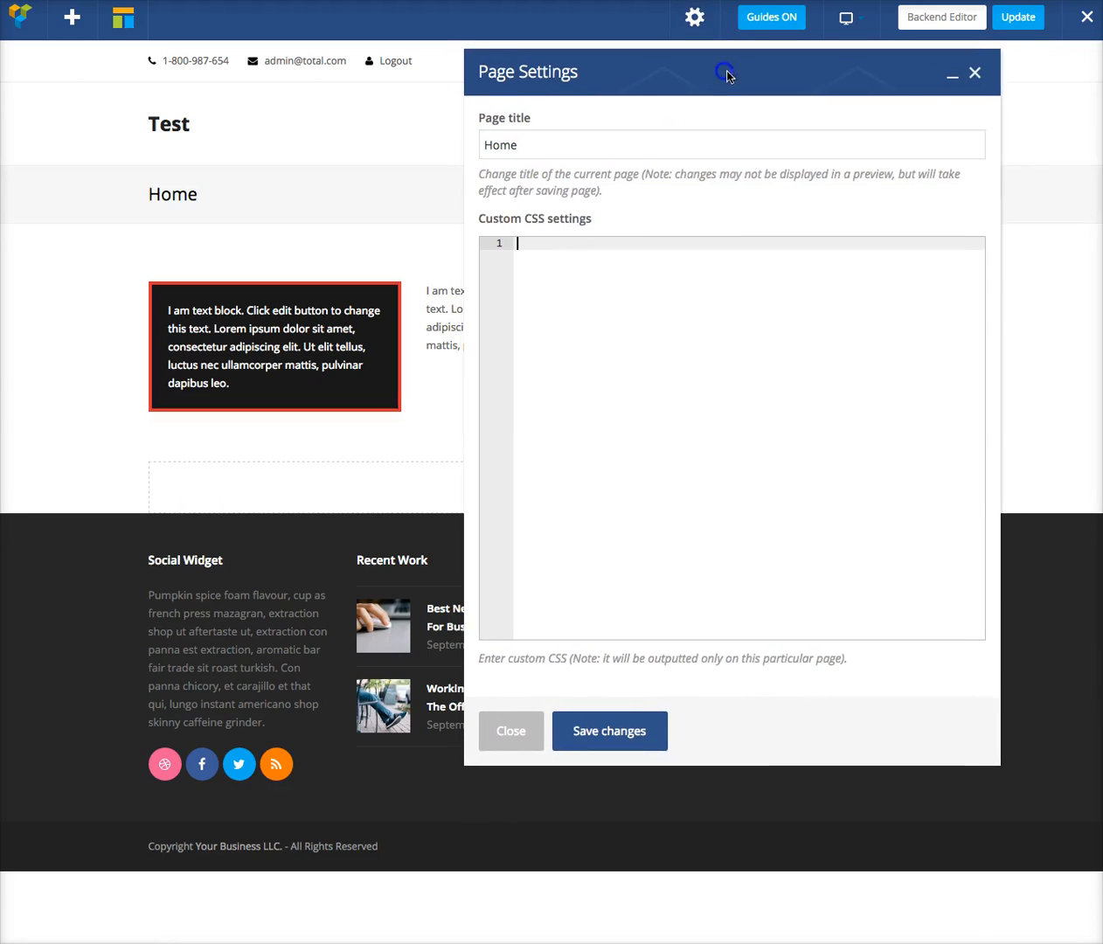
text(.my-custom-class)
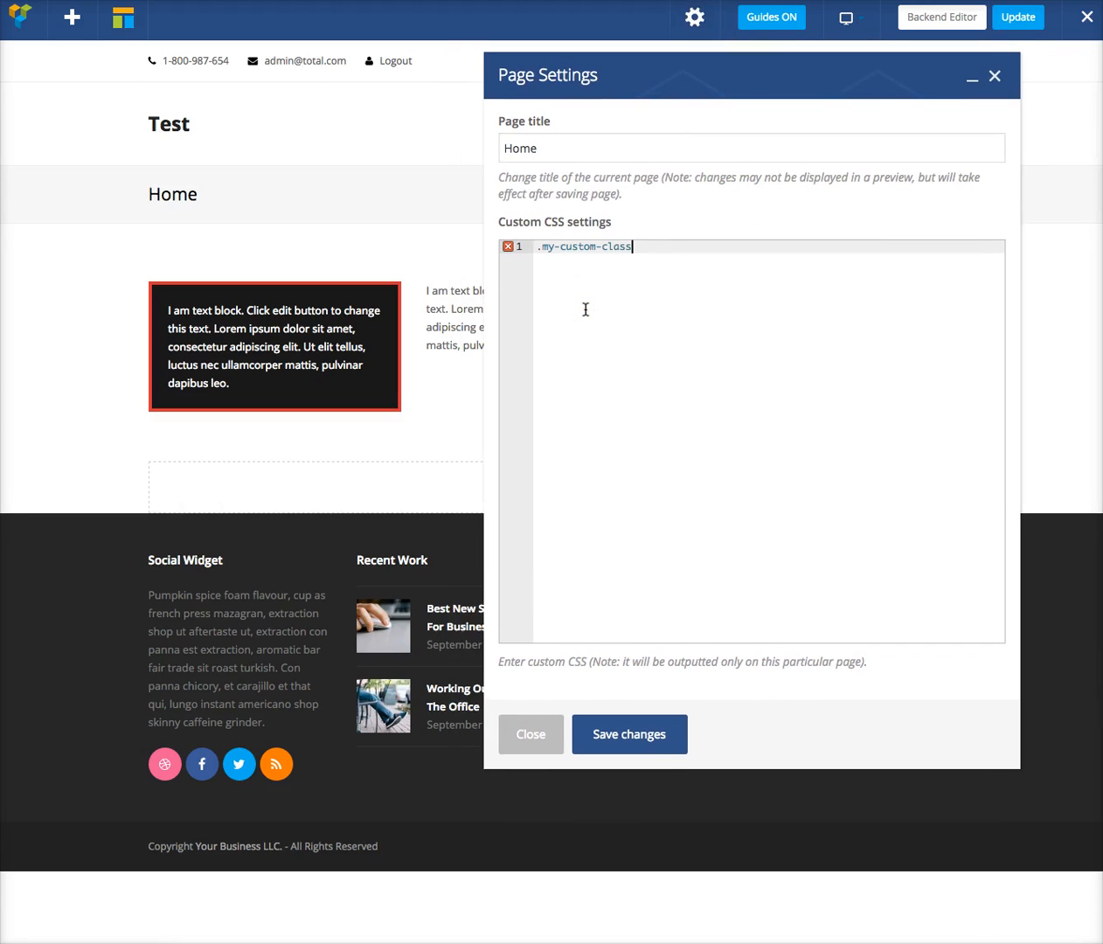
text({)
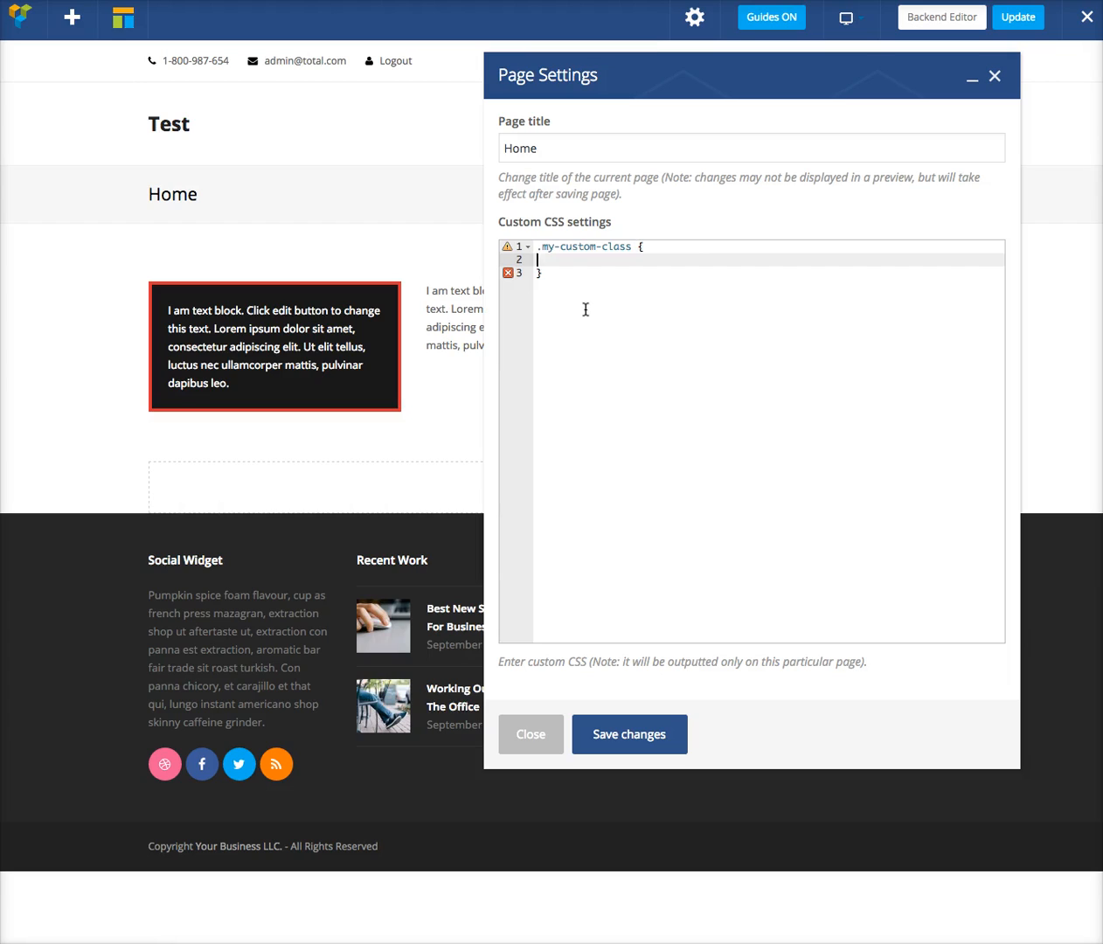
text(box-sho)
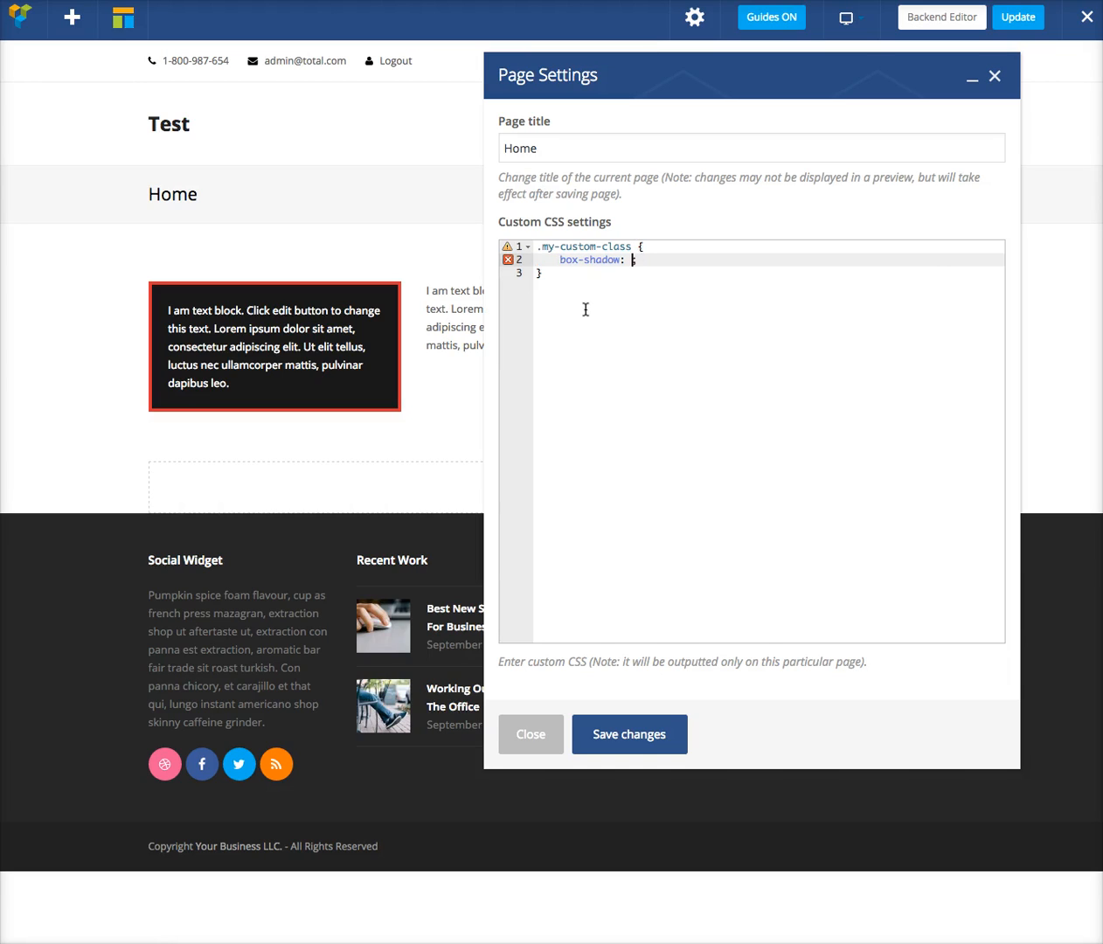
text(0 5px 5px)
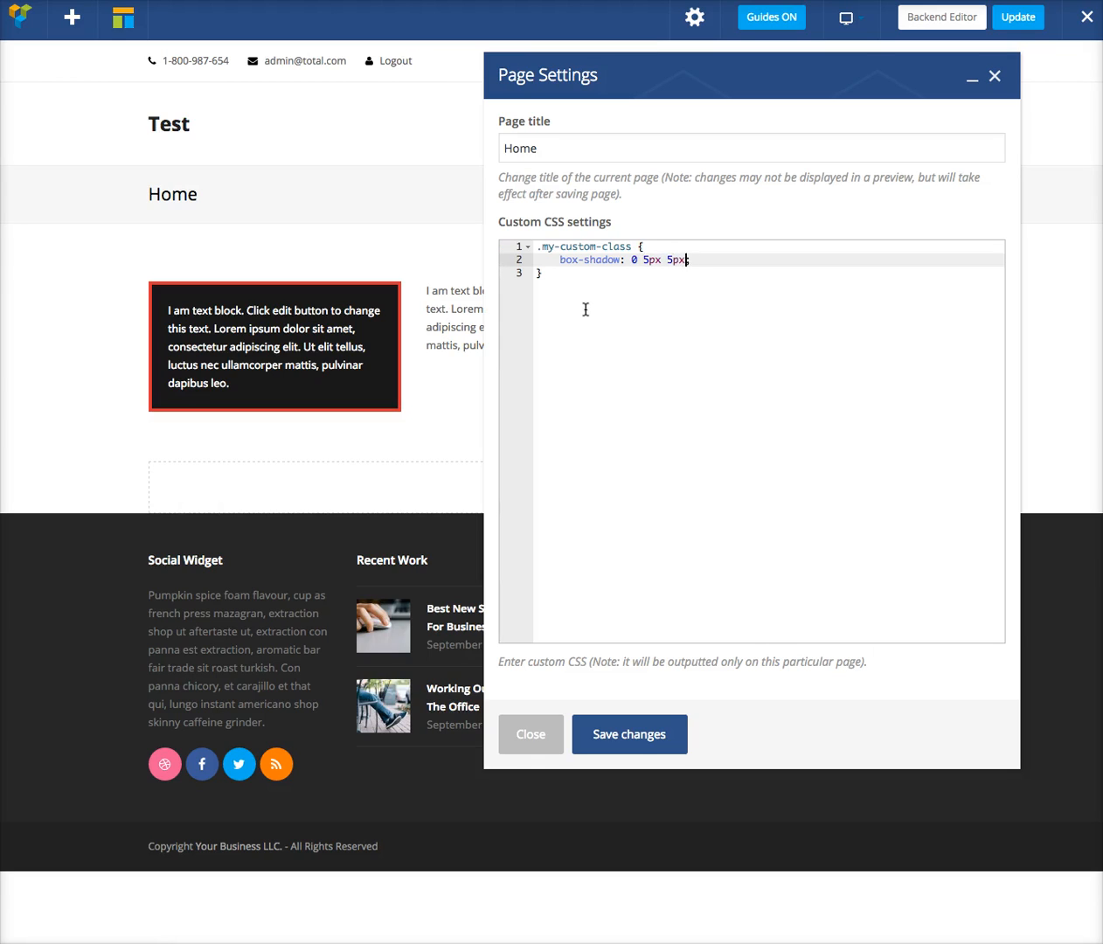
text(#00)
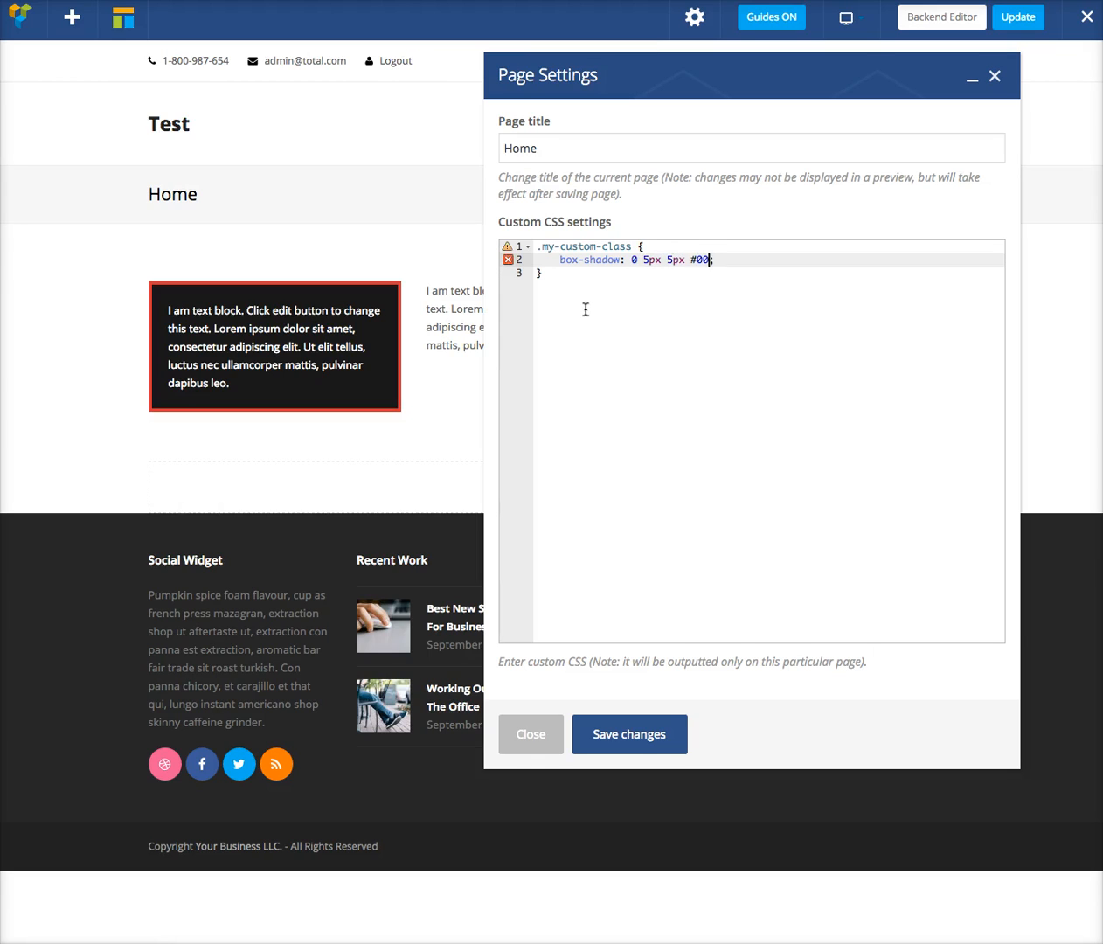
click(628, 733)
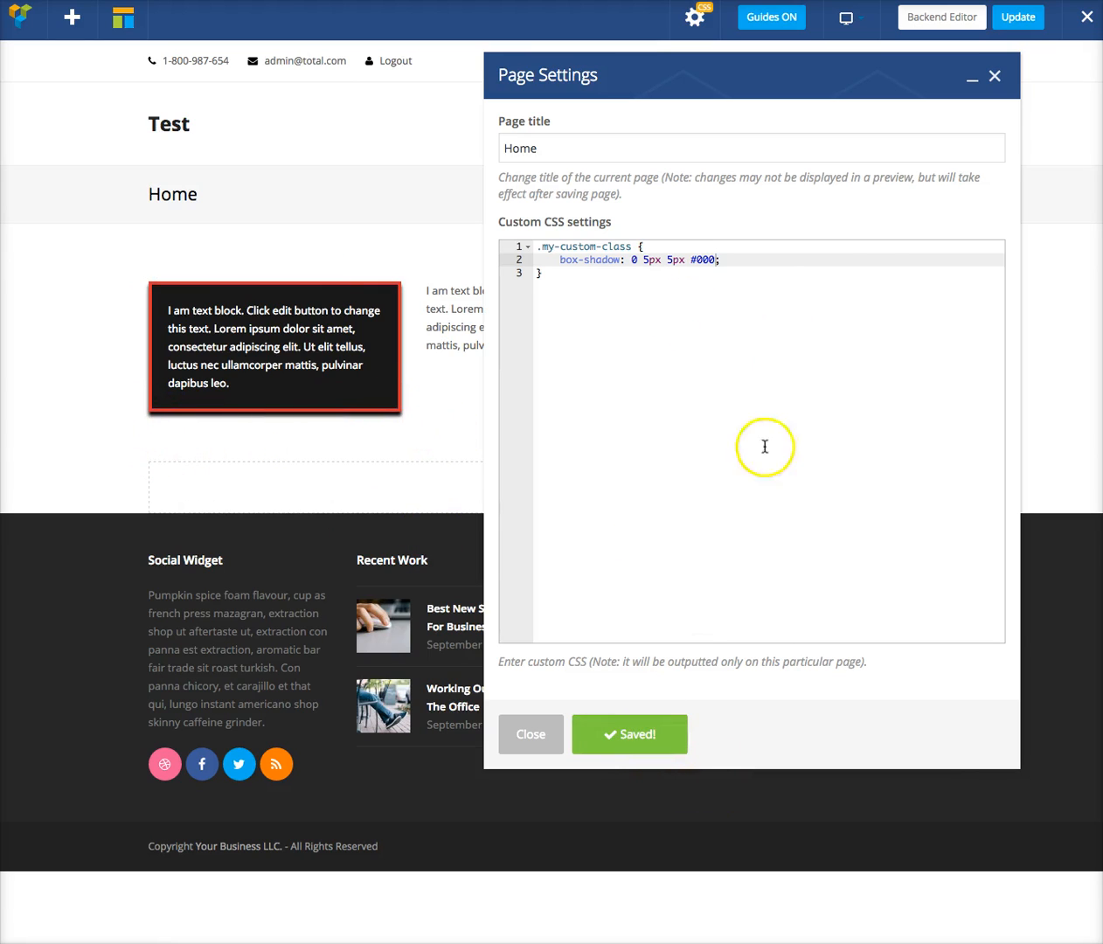
click(530, 734)
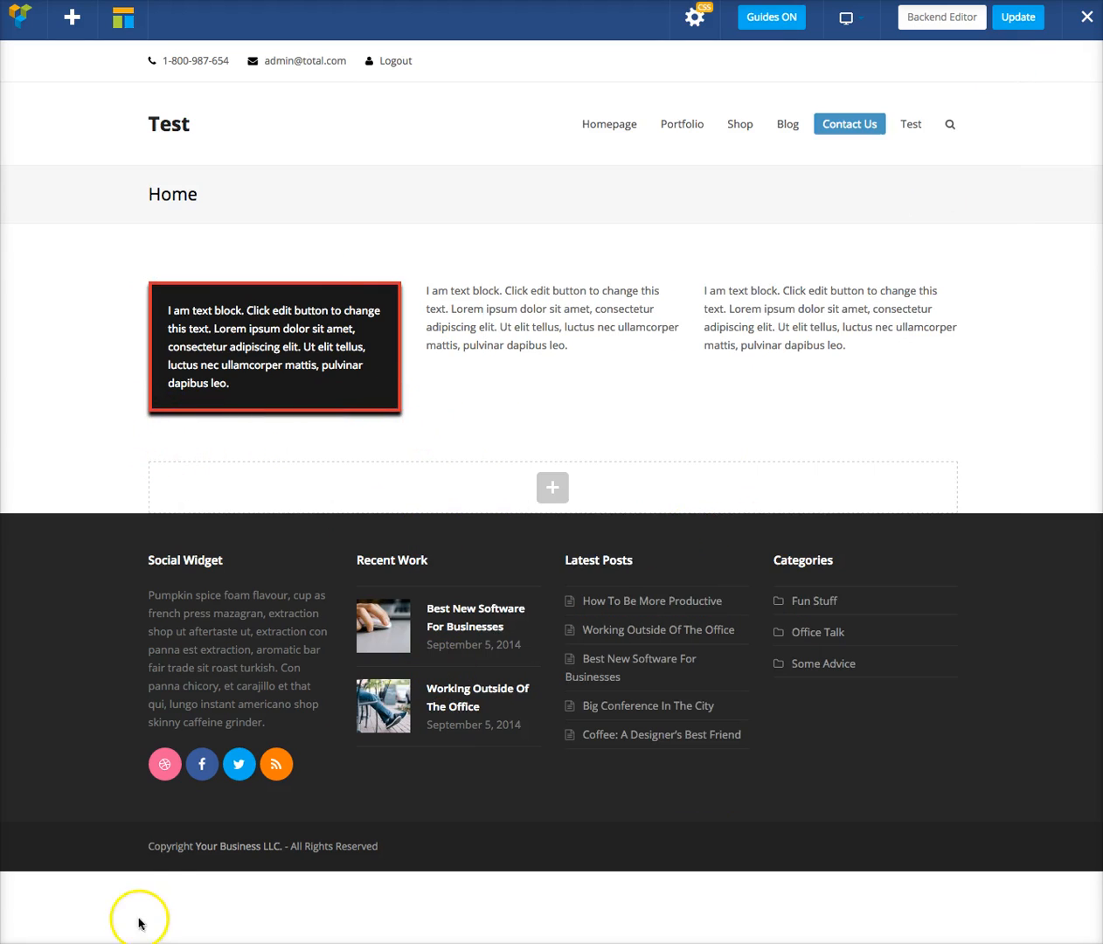